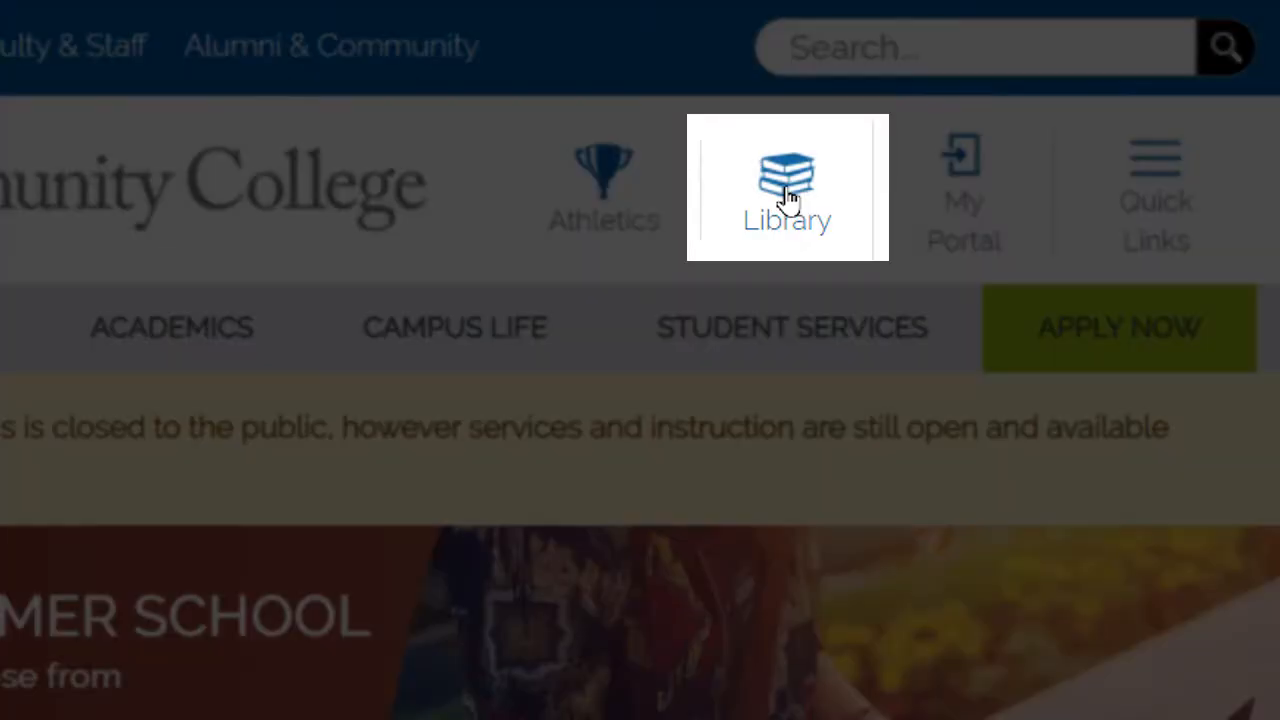
# - Reach the library's Articles: Research Databases list and scroll to the Opposing Viewpoints – Gale In Context entry
pyautogui.click(788, 180)
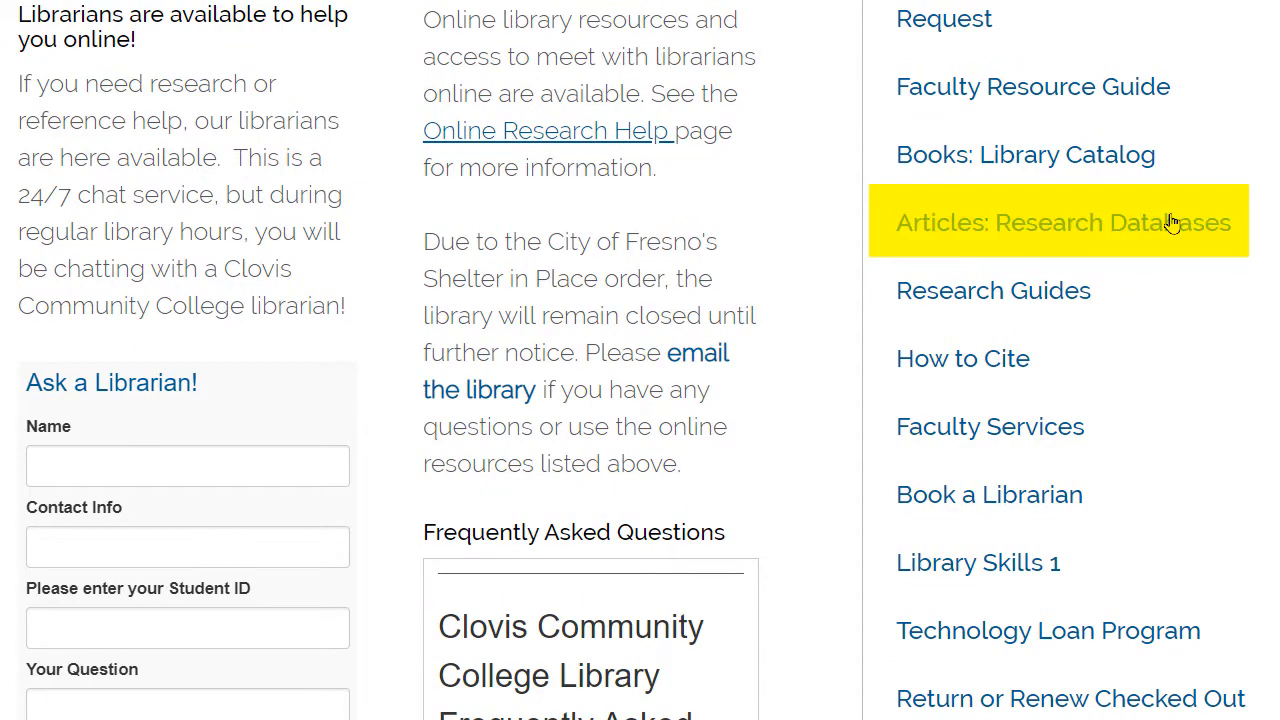
pyautogui.click(1060, 222)
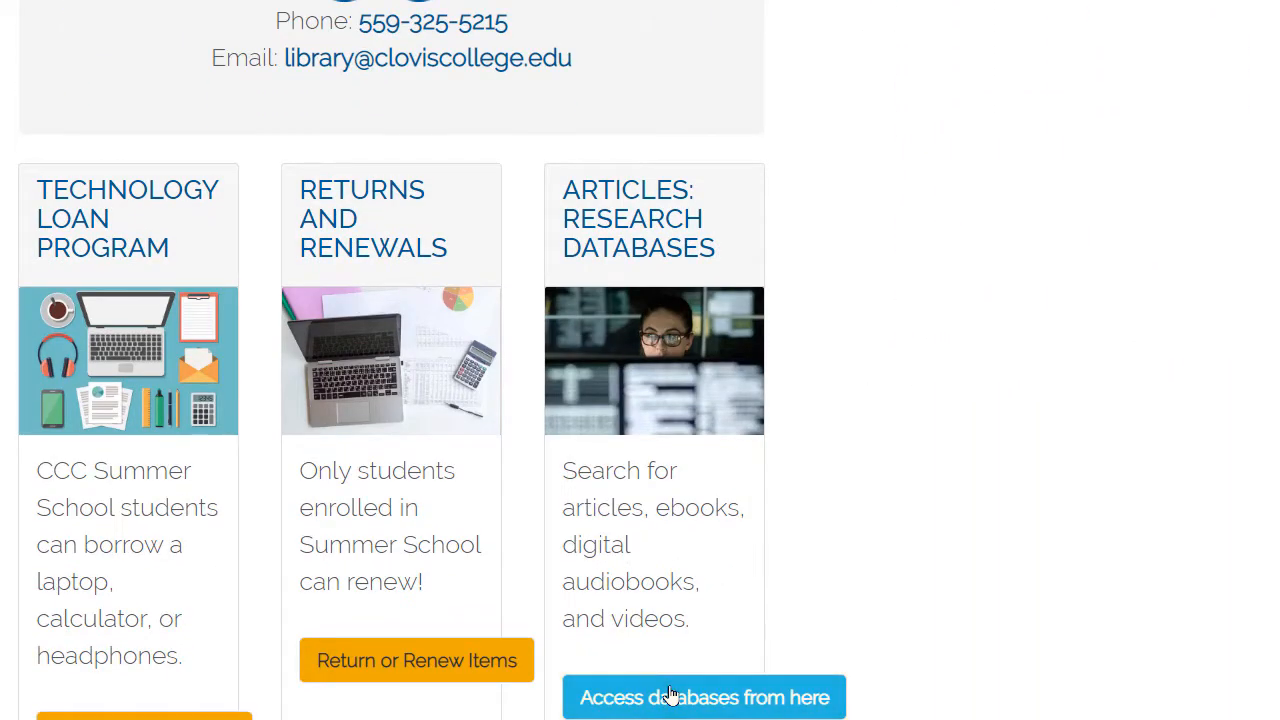
pyautogui.click(704, 696)
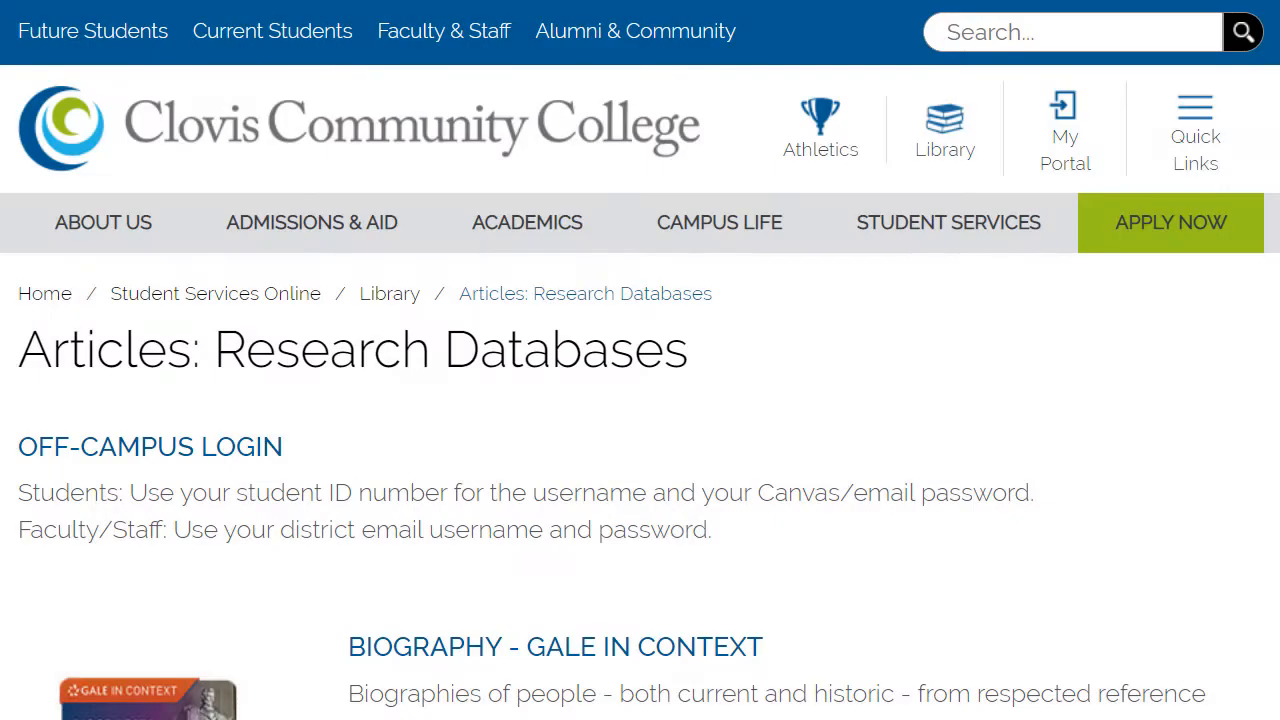
pyautogui.scroll(-3)
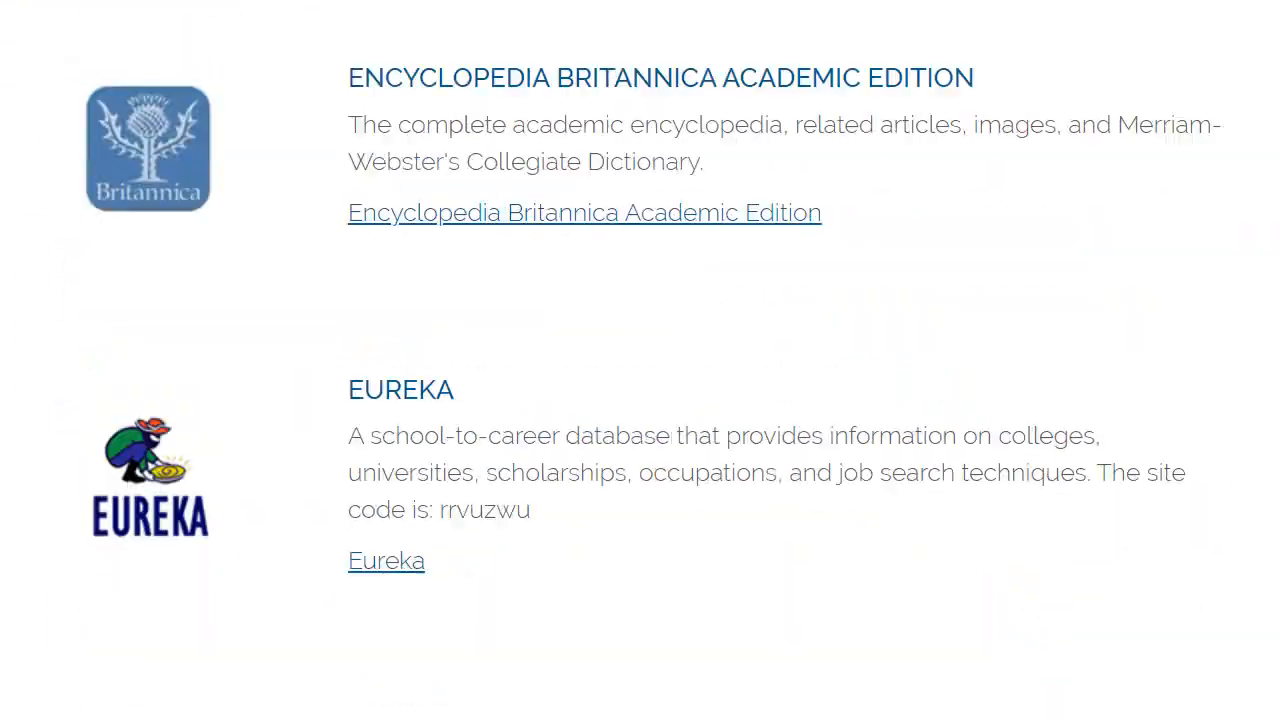
pyautogui.scroll(-3)
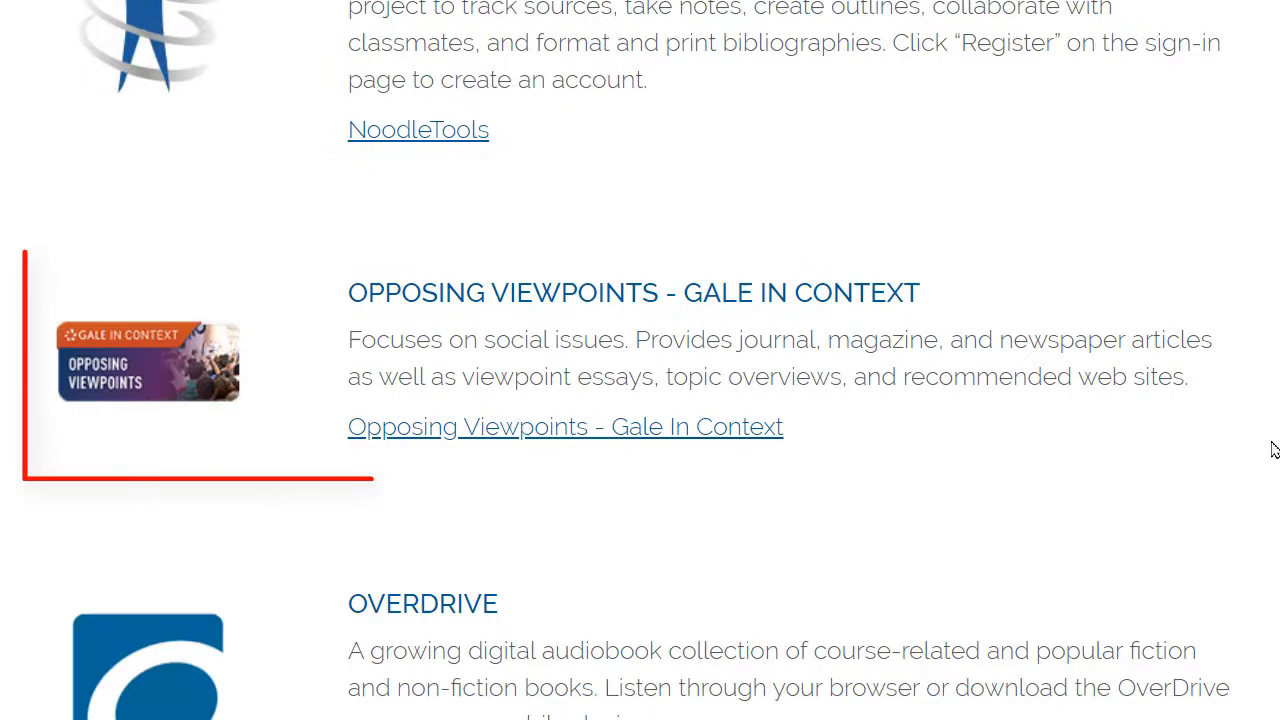
pyautogui.moveTo(730, 292)
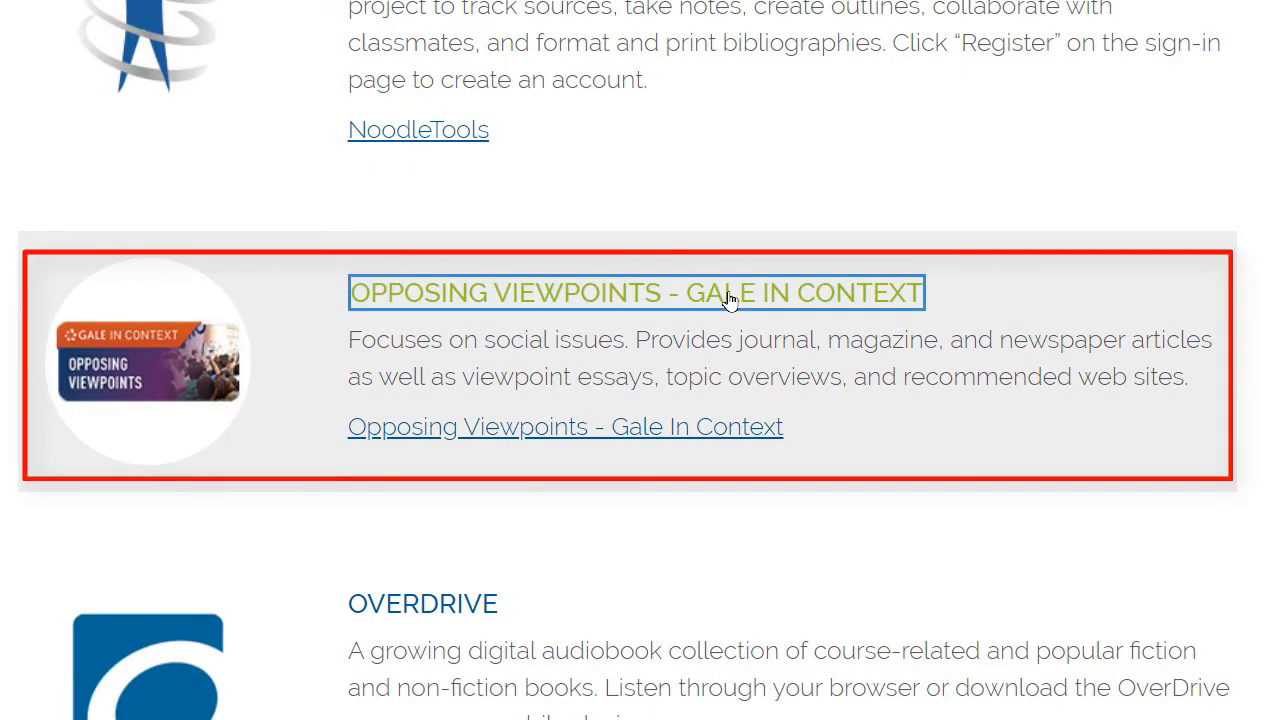
# - Enter the Opposing Viewpoints database and fill in the district account username and password
pyautogui.click(636, 292)
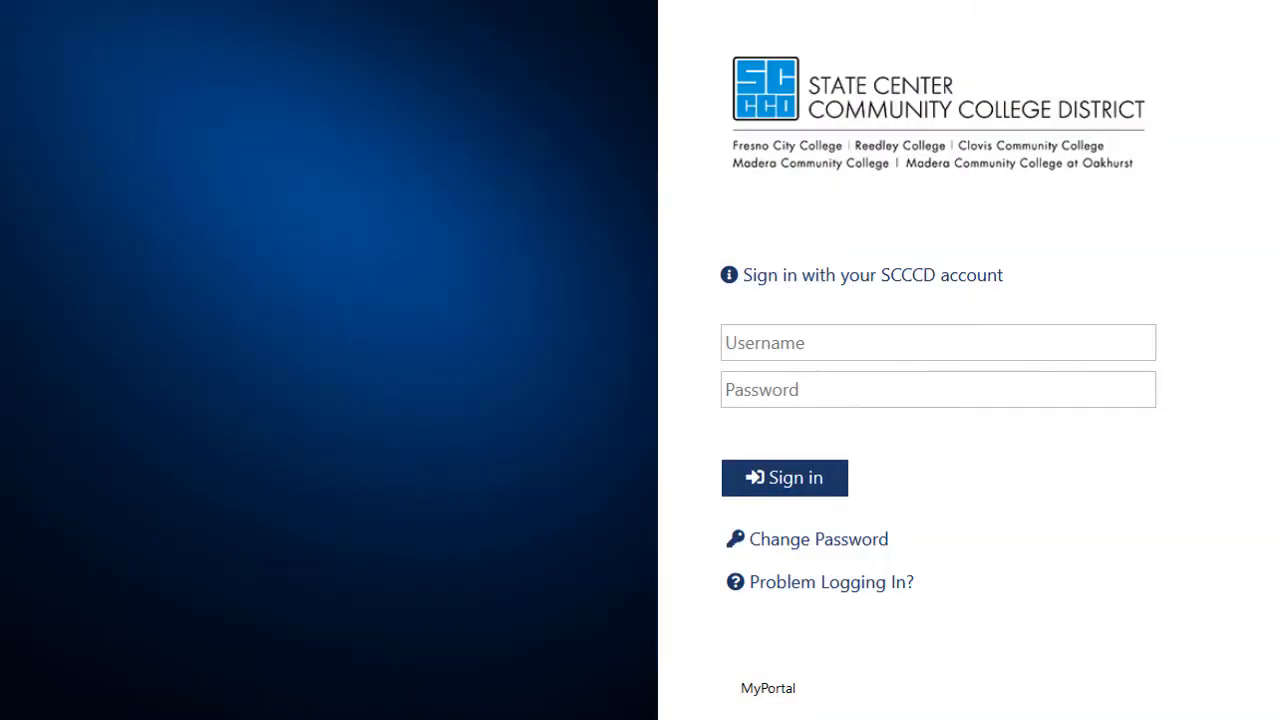
pyautogui.click(936, 342)
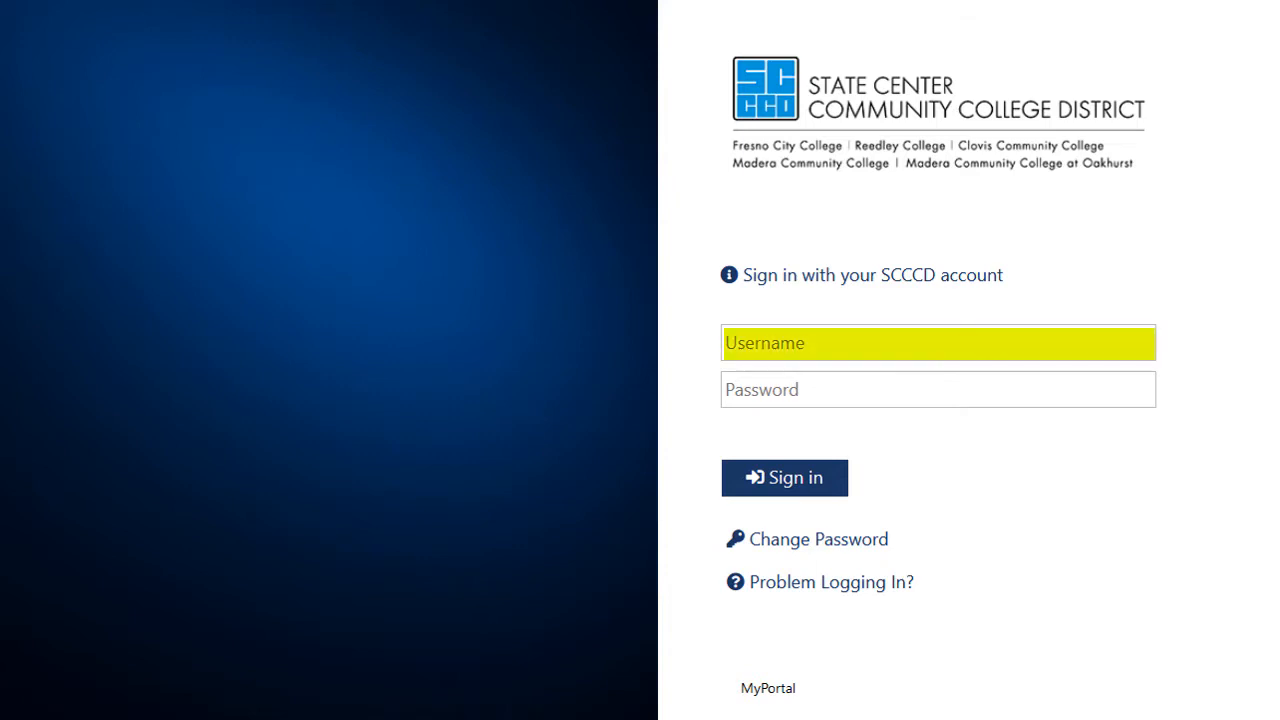
pyautogui.click(936, 388)
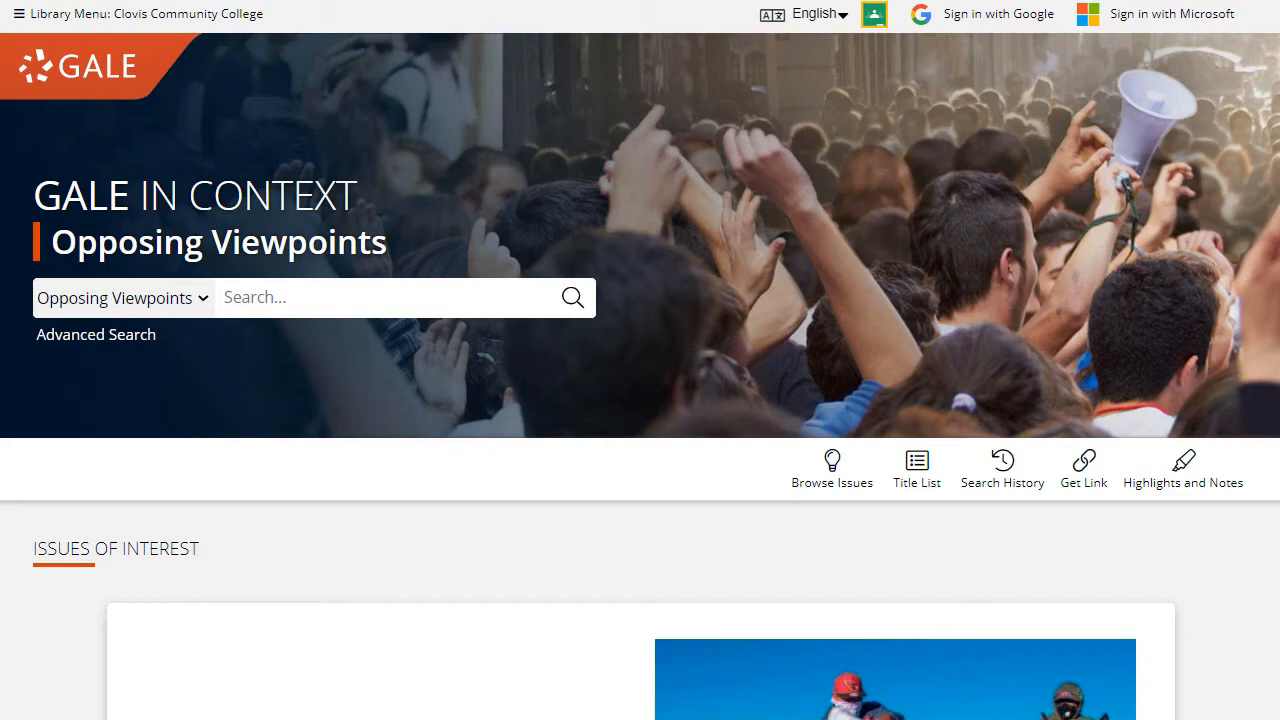
pyautogui.moveTo(1060, 550)
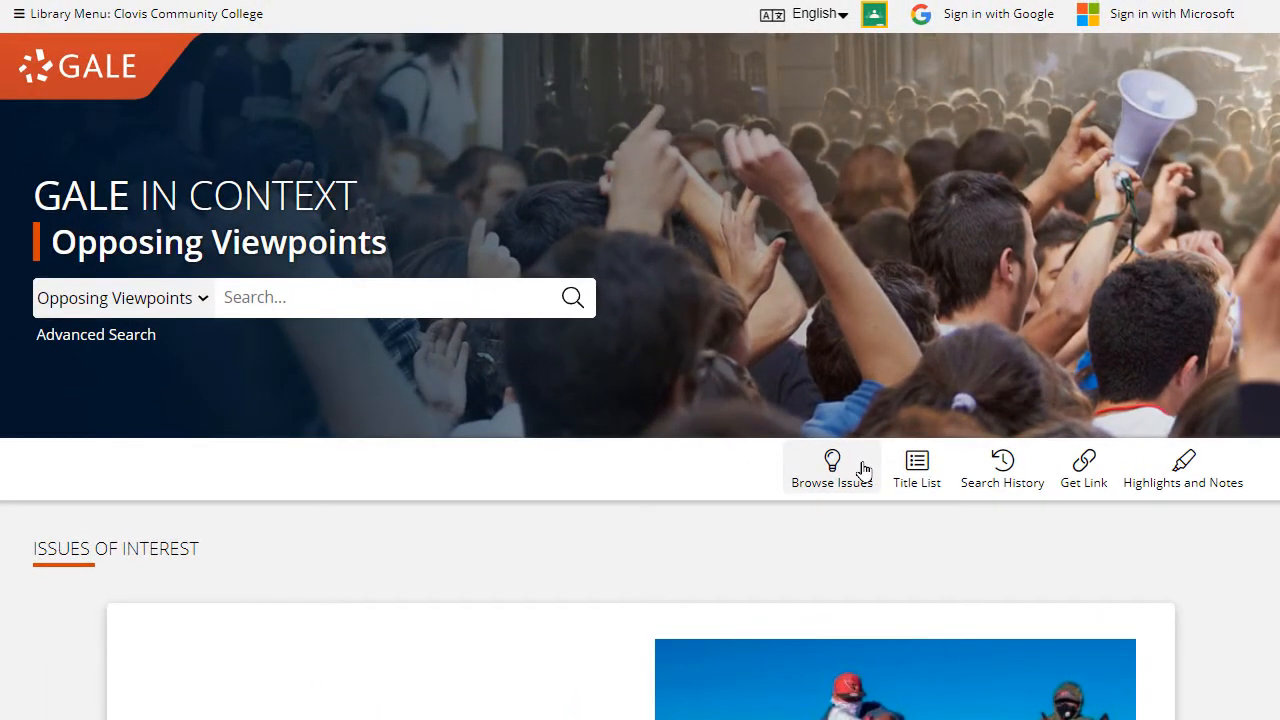
# - Go to Browse Issues and scroll through the alphabetical topic list
pyautogui.click(832, 468)
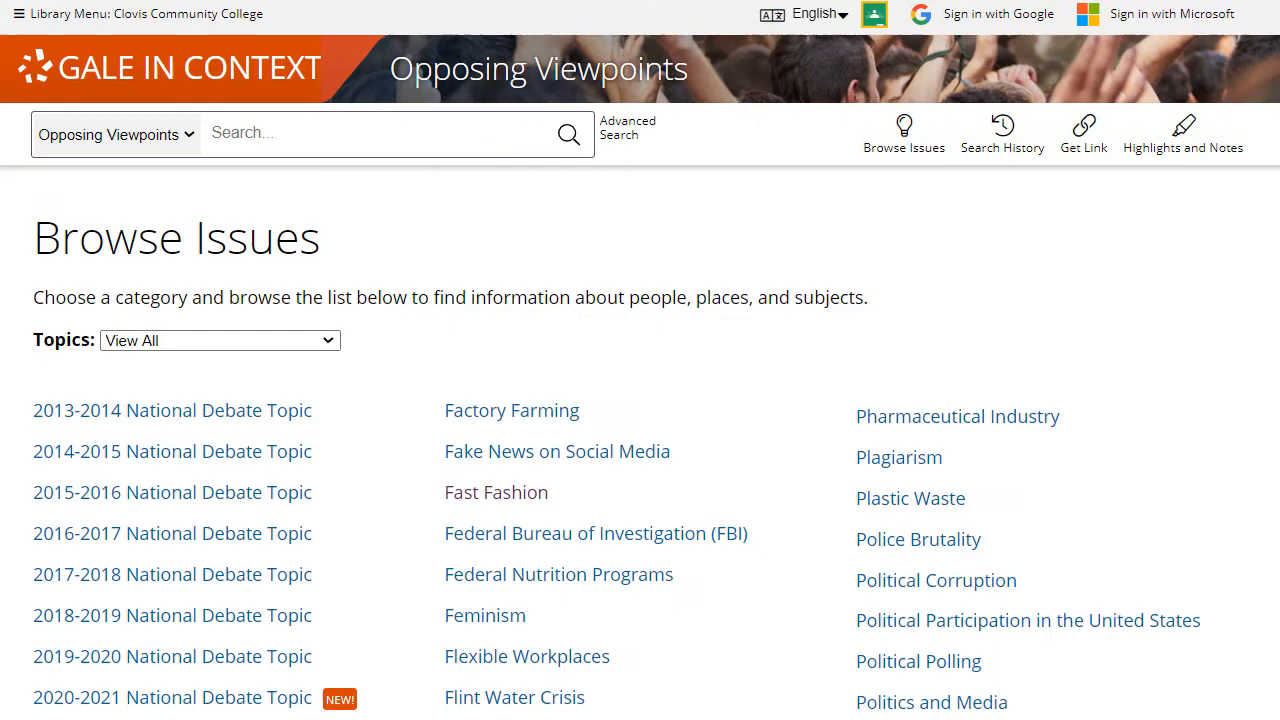
pyautogui.scroll(-3)
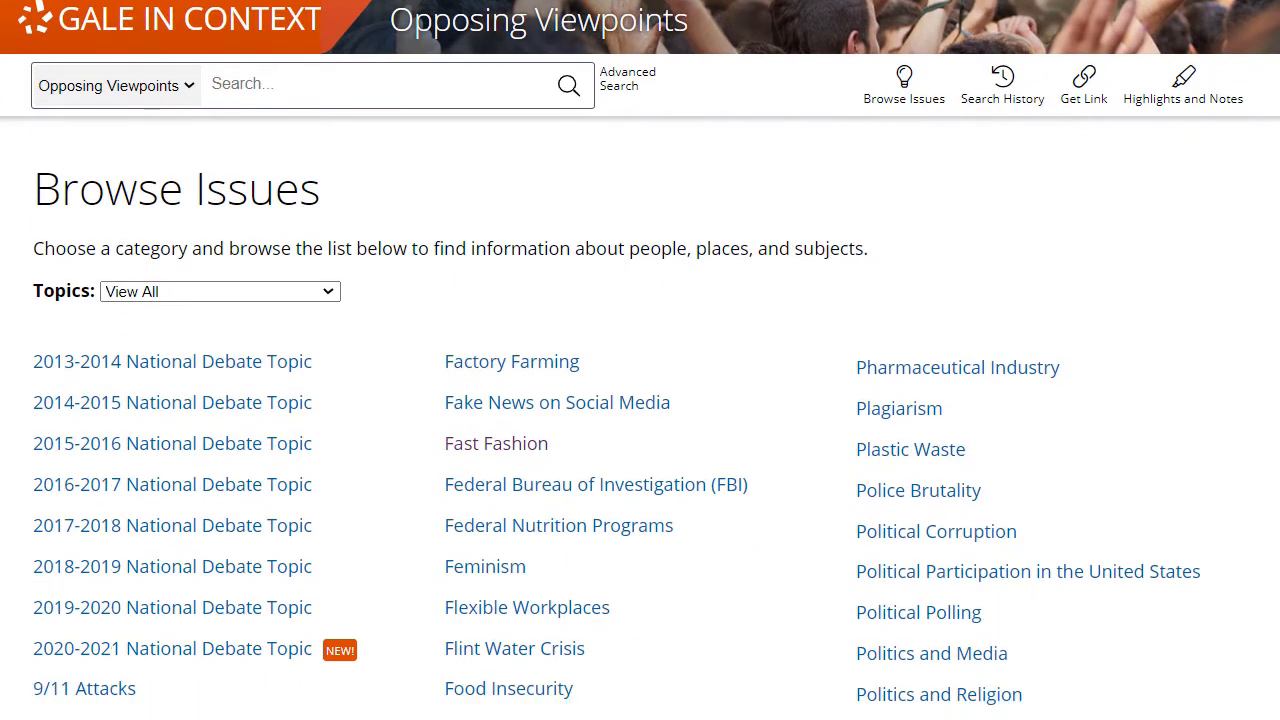
pyautogui.scroll(-3)
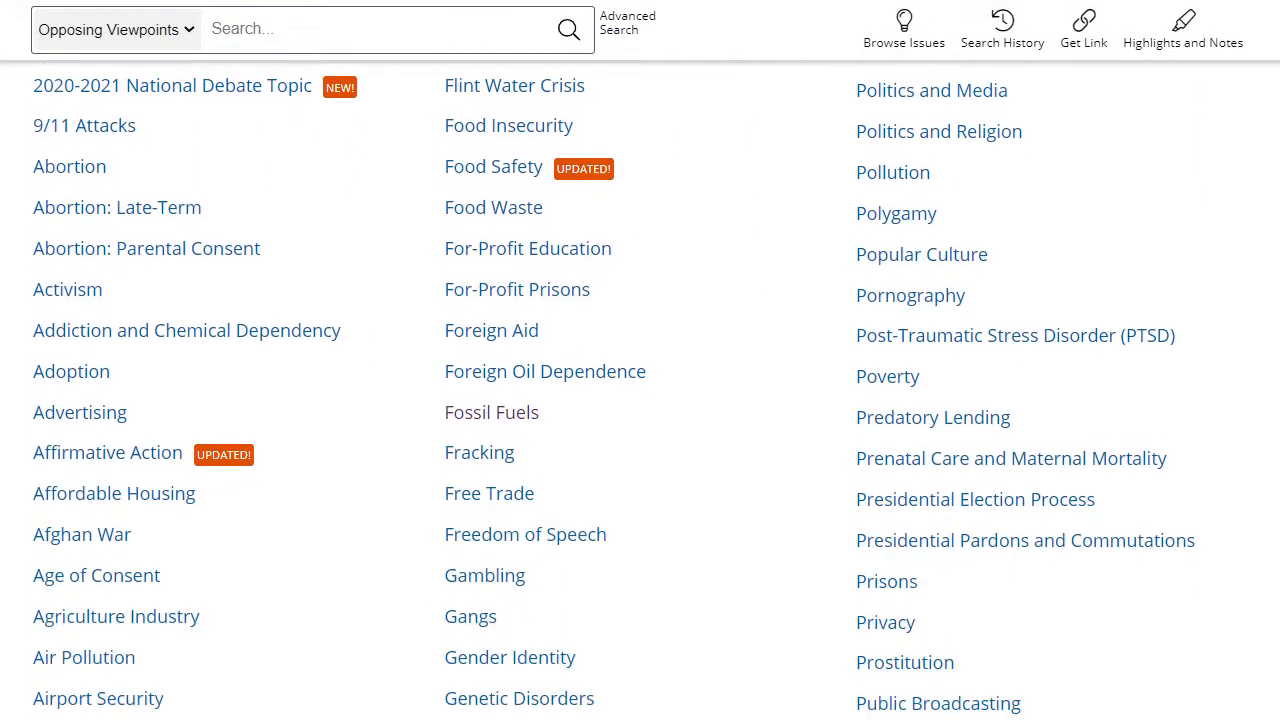
pyautogui.scroll(-3)
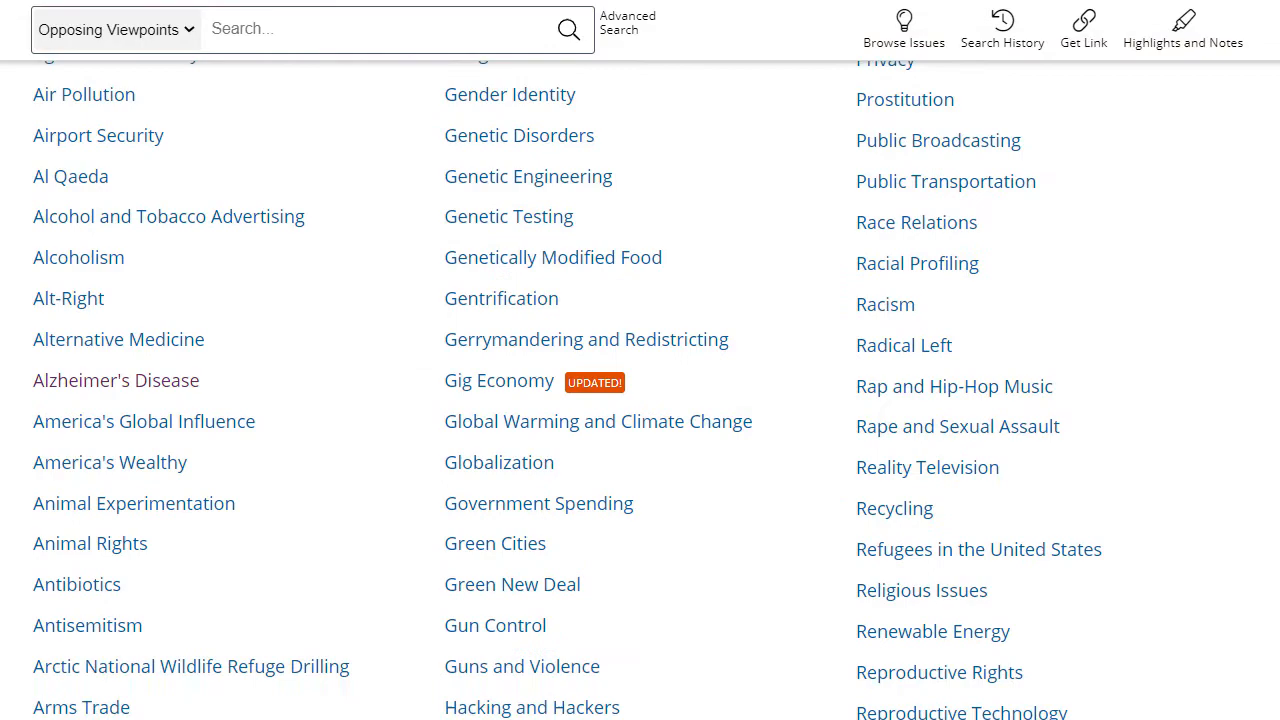
pyautogui.scroll(-3)
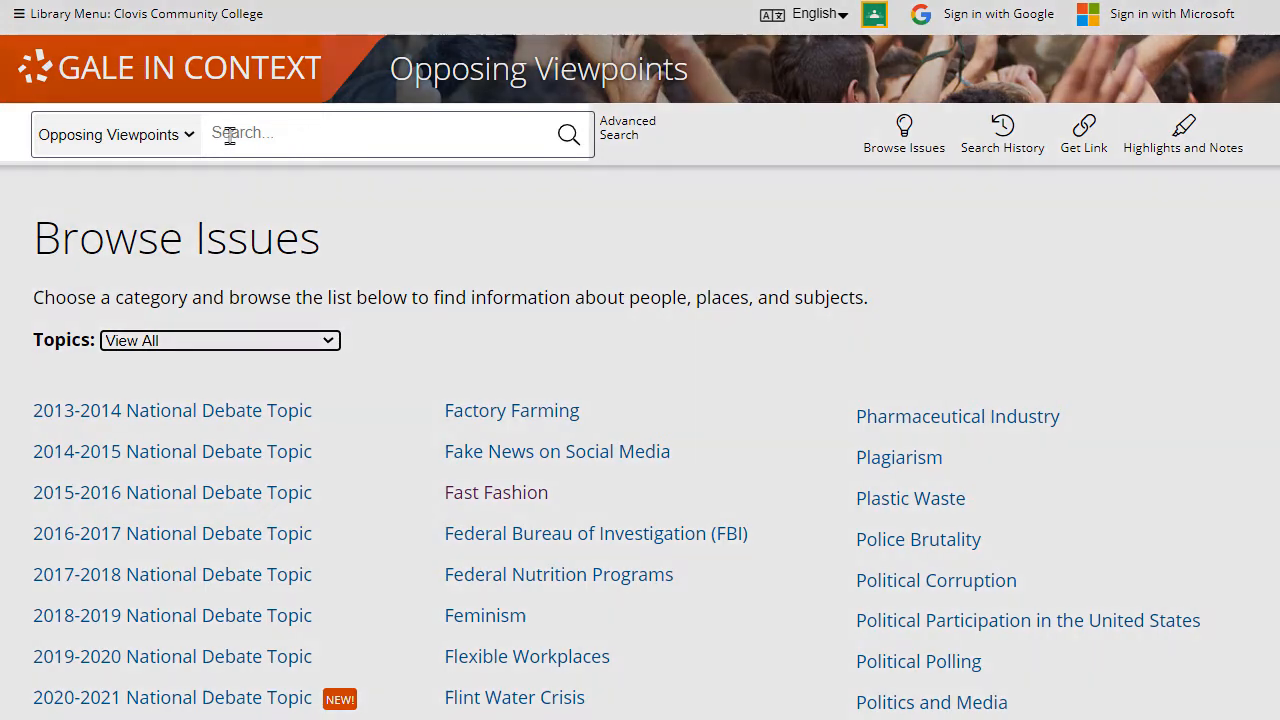
# - Search for 'climate change' and pick the Global Warming and Climate Change suggestion
pyautogui.click(390, 132)
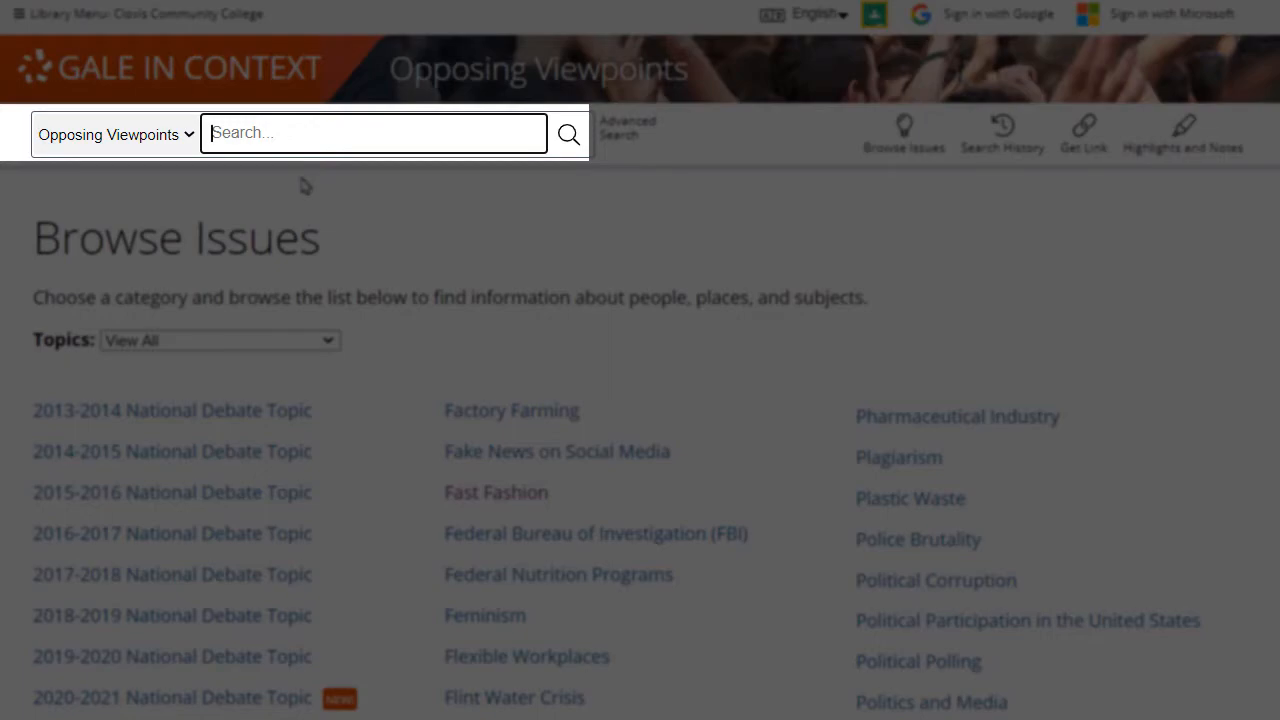
pyautogui.write('climate change')
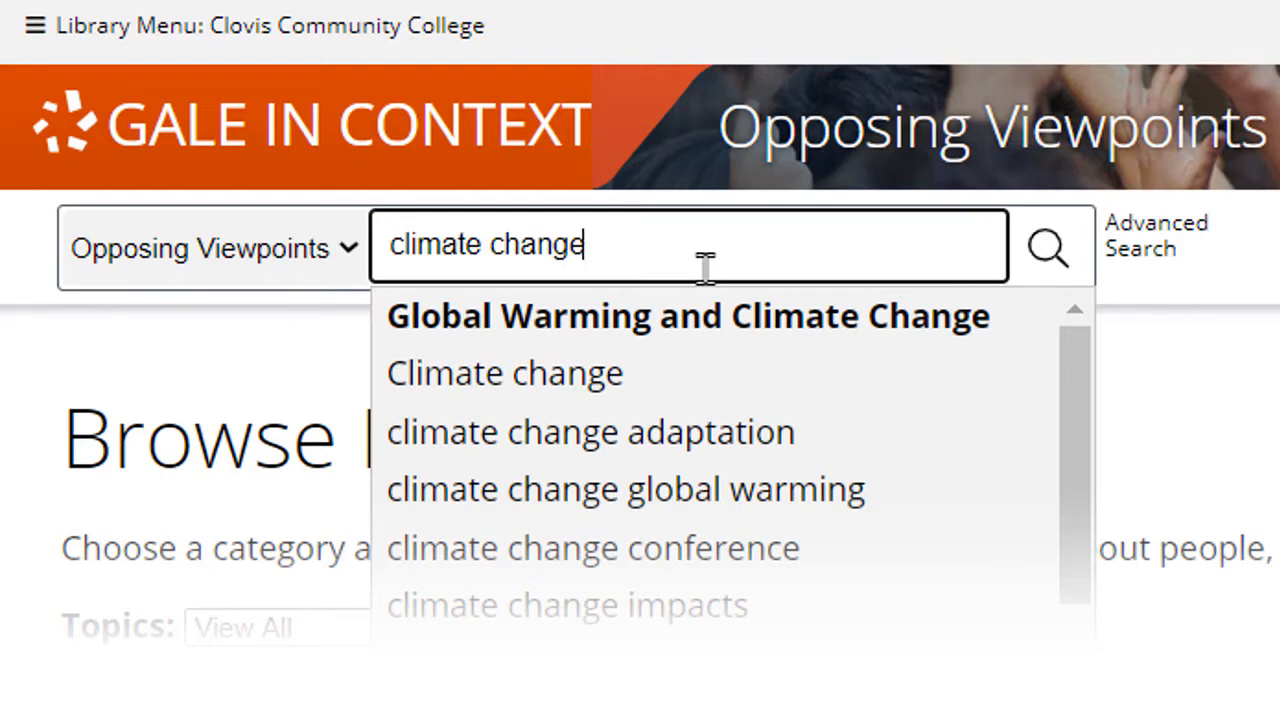
pyautogui.moveTo(1024, 330)
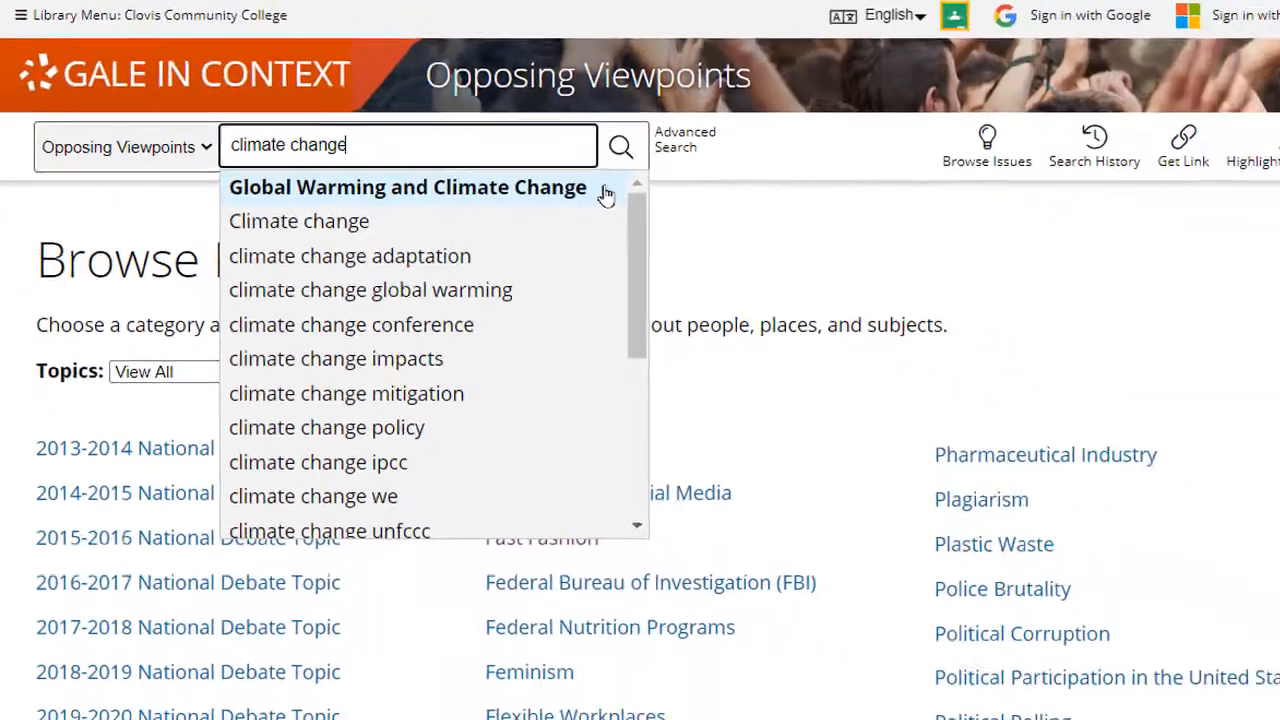
pyautogui.click(408, 188)
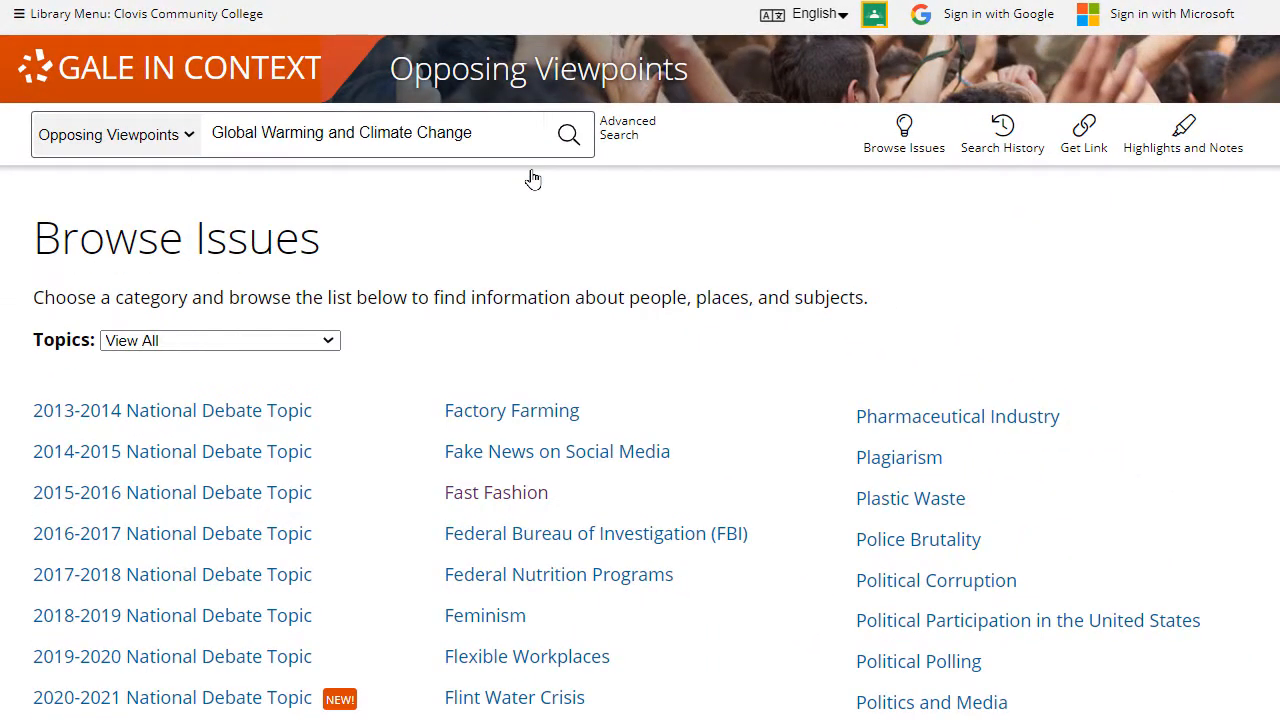
# - Run the search to open the Global Warming and Climate Change topic page and scroll toward On This Page
pyautogui.click(568, 132)
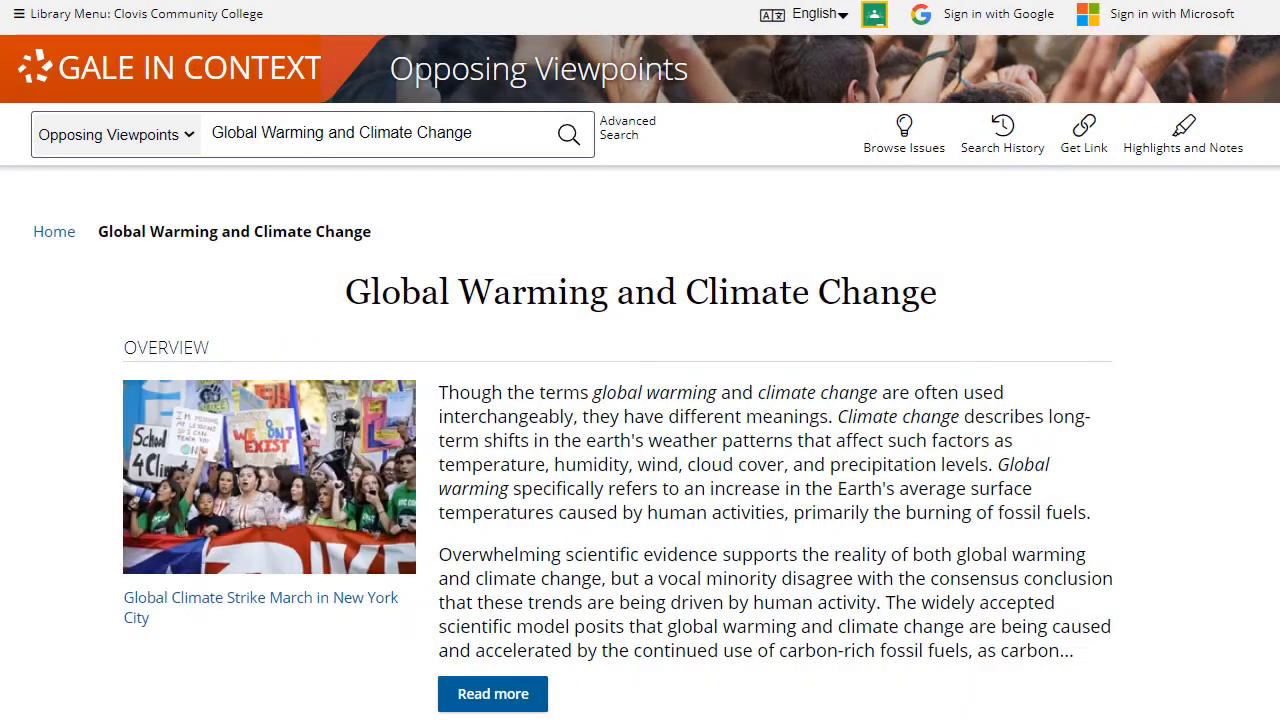
pyautogui.scroll(-3)
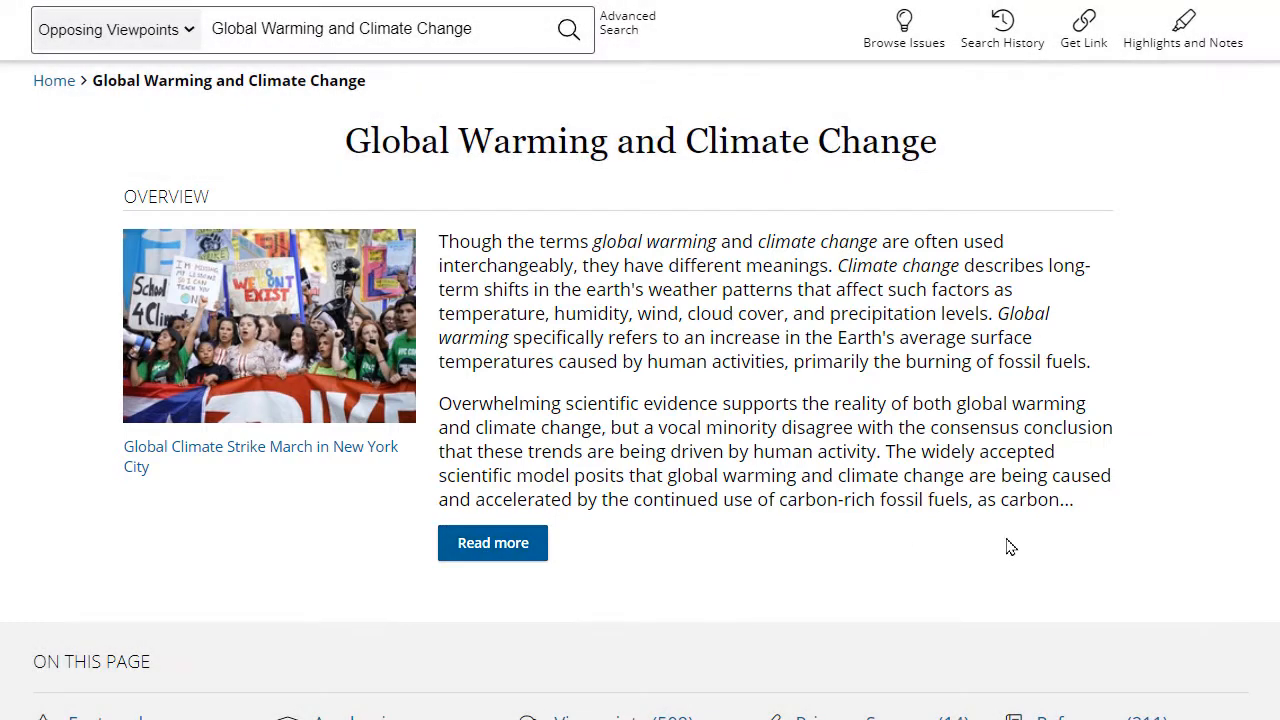
pyautogui.scroll(-3)
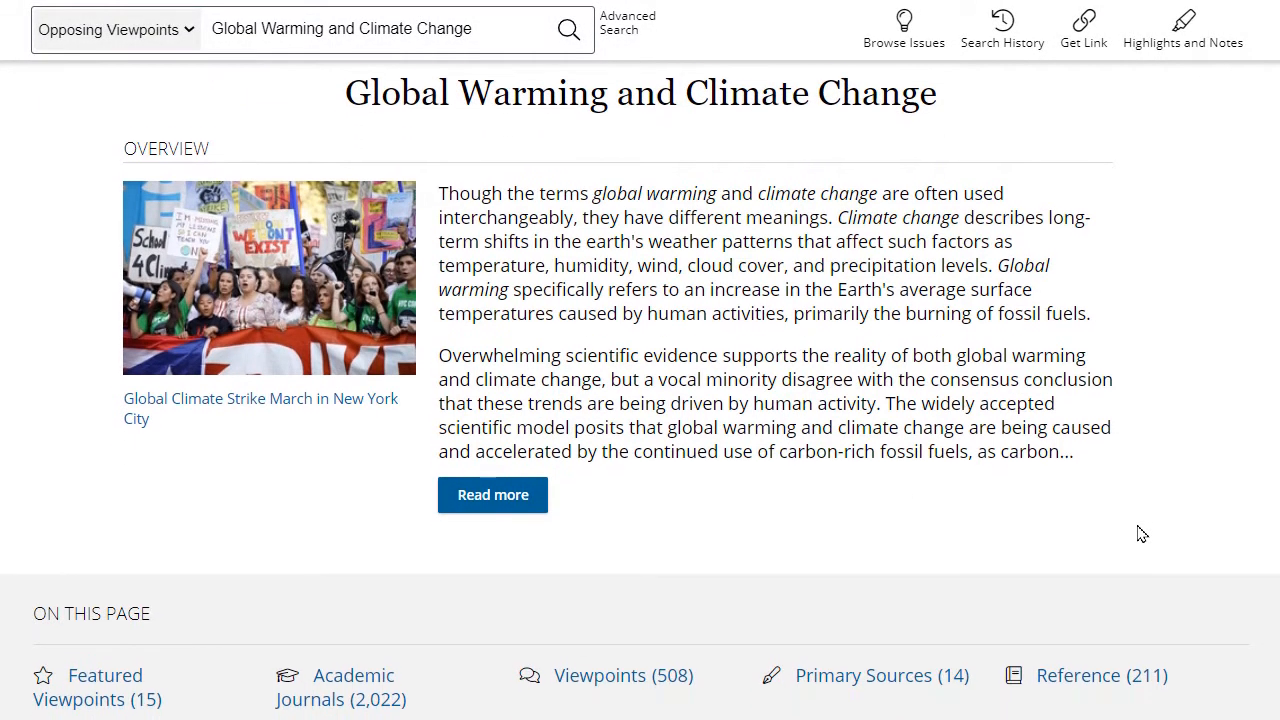
pyautogui.scroll(-3)
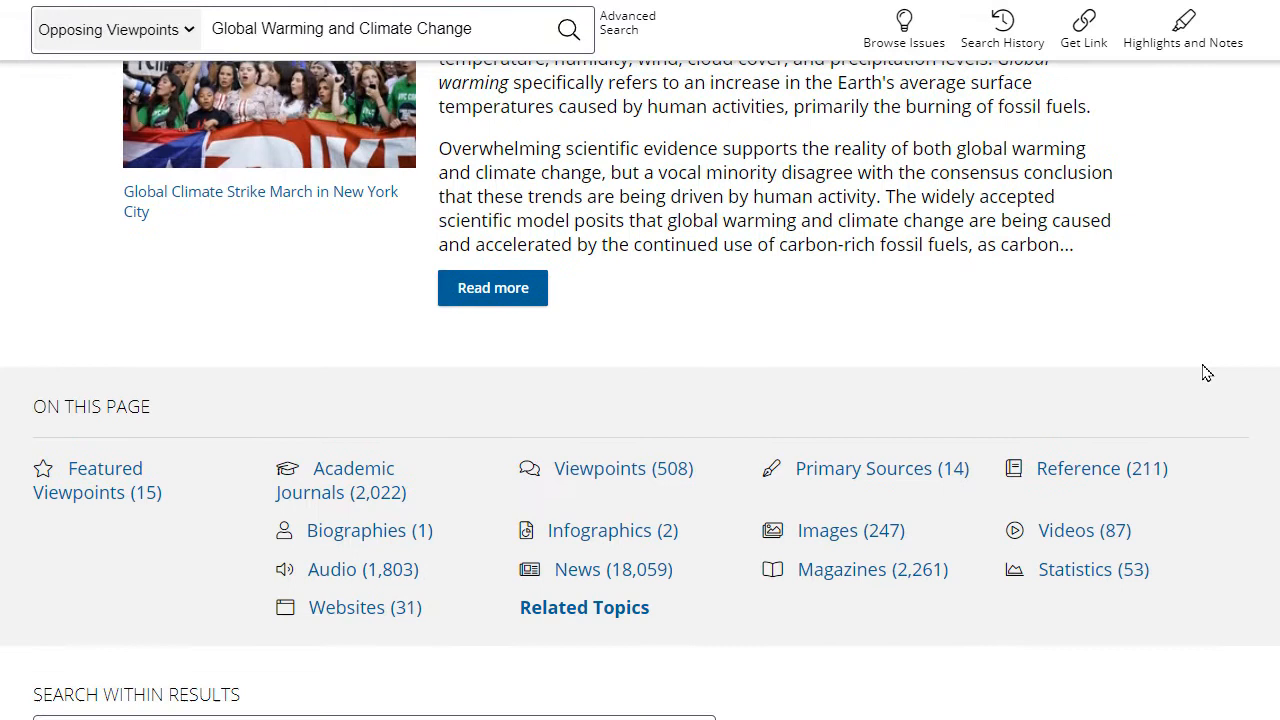
# - Scroll to On This Page and select News (18,059) to list the topic's news articles
pyautogui.scroll(-3)
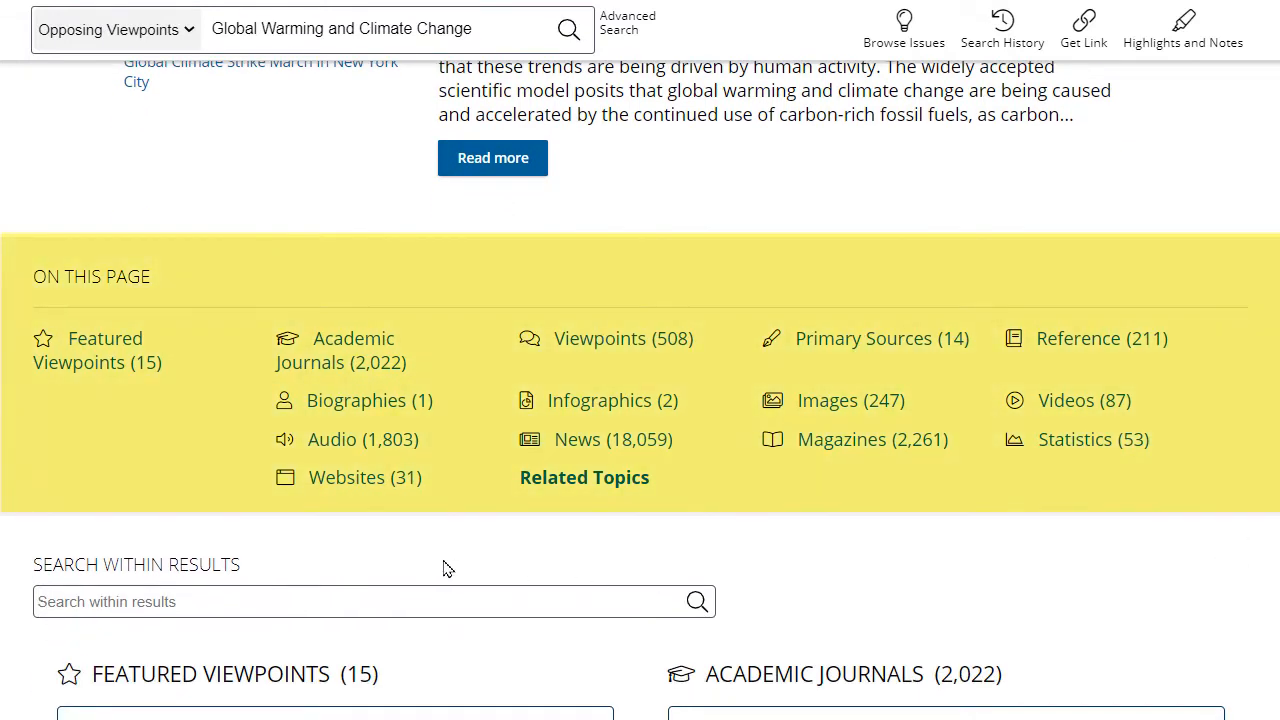
pyautogui.moveTo(12, 532)
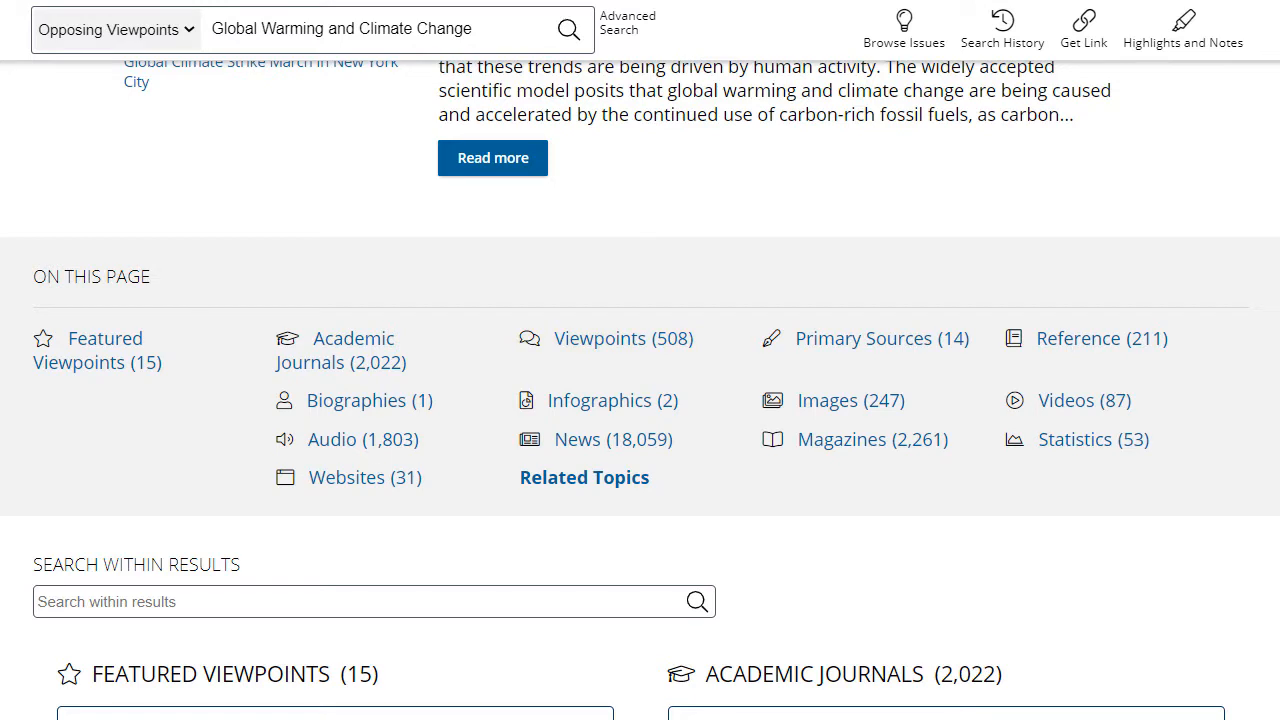
pyautogui.moveTo(340, 350)
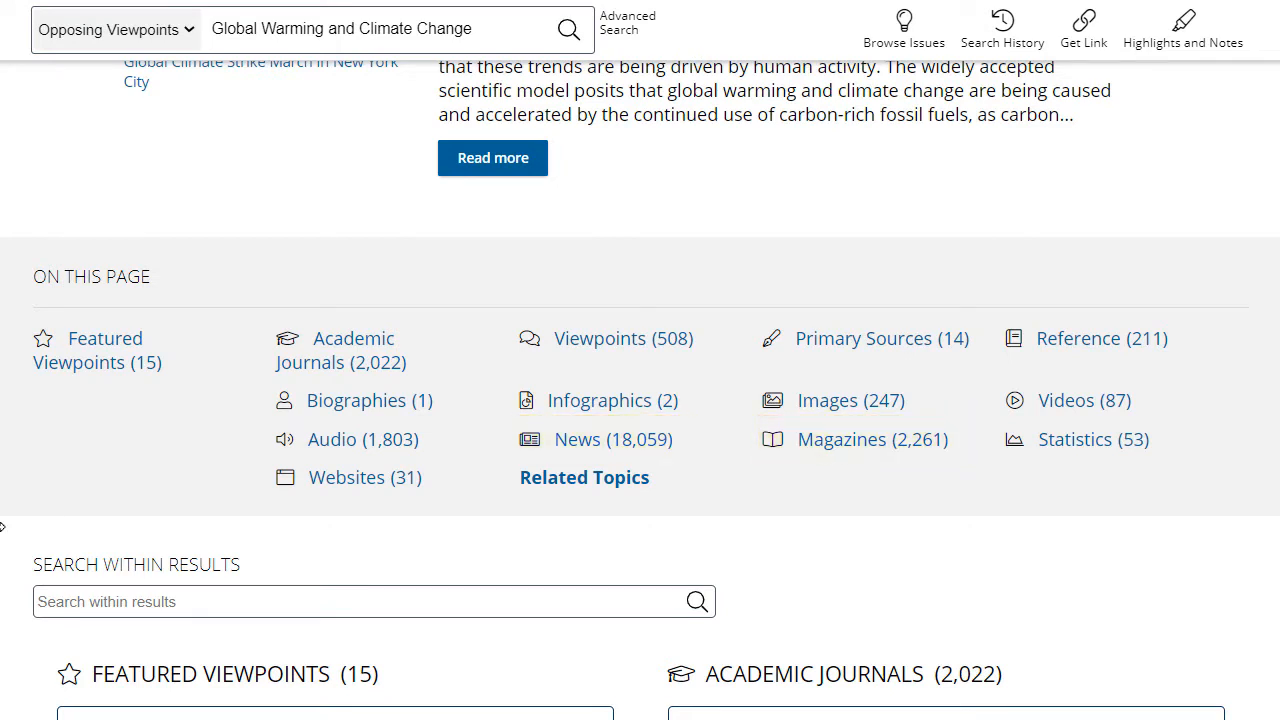
pyautogui.scroll(-3)
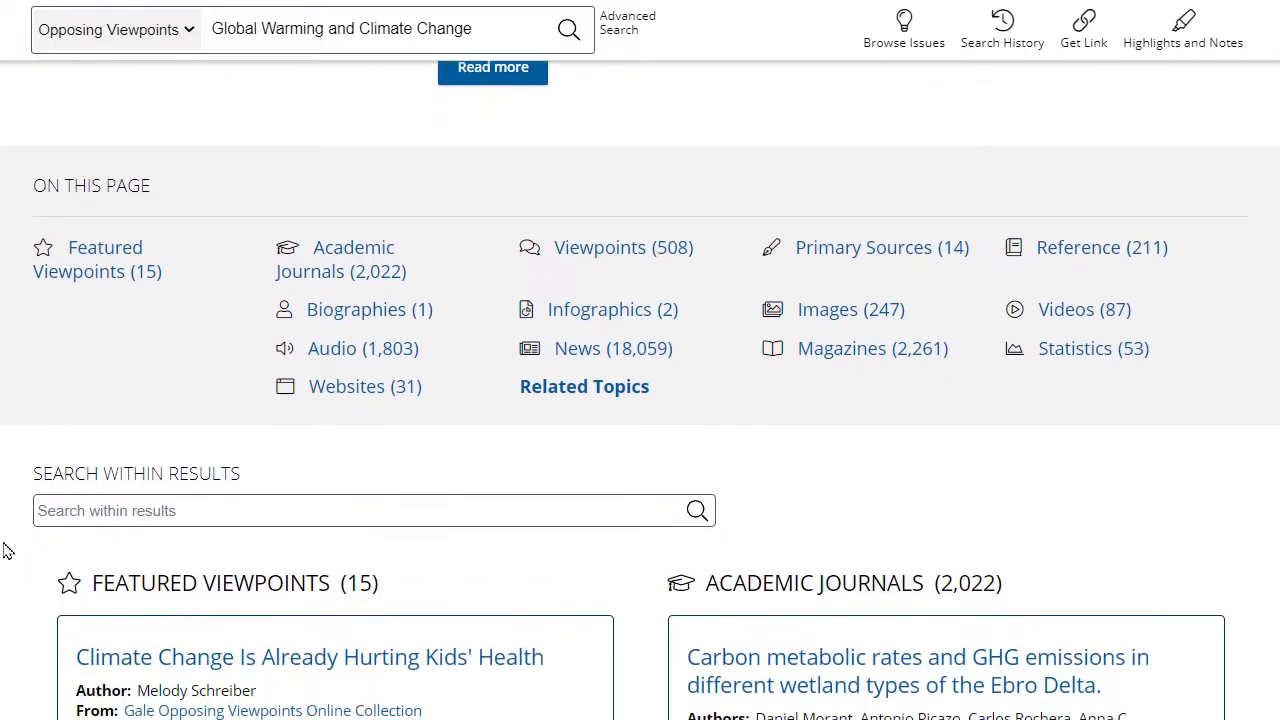
pyautogui.scroll(-3)
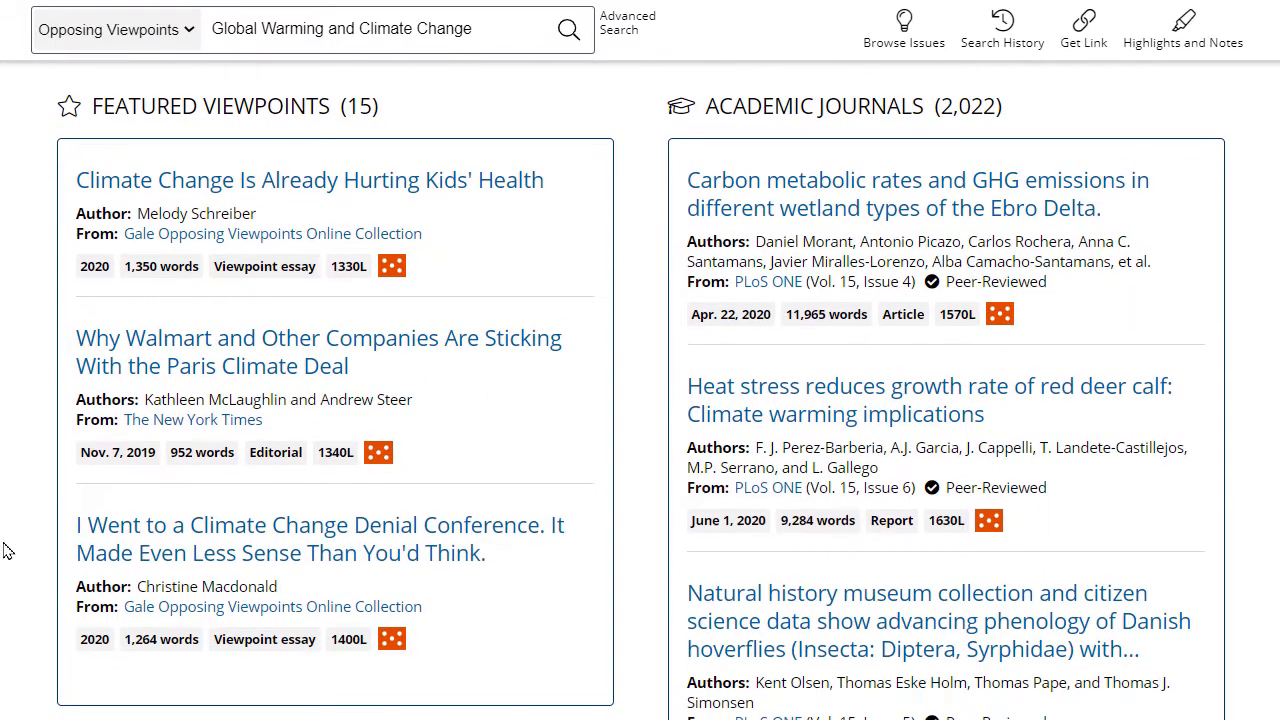
pyautogui.scroll(-3)
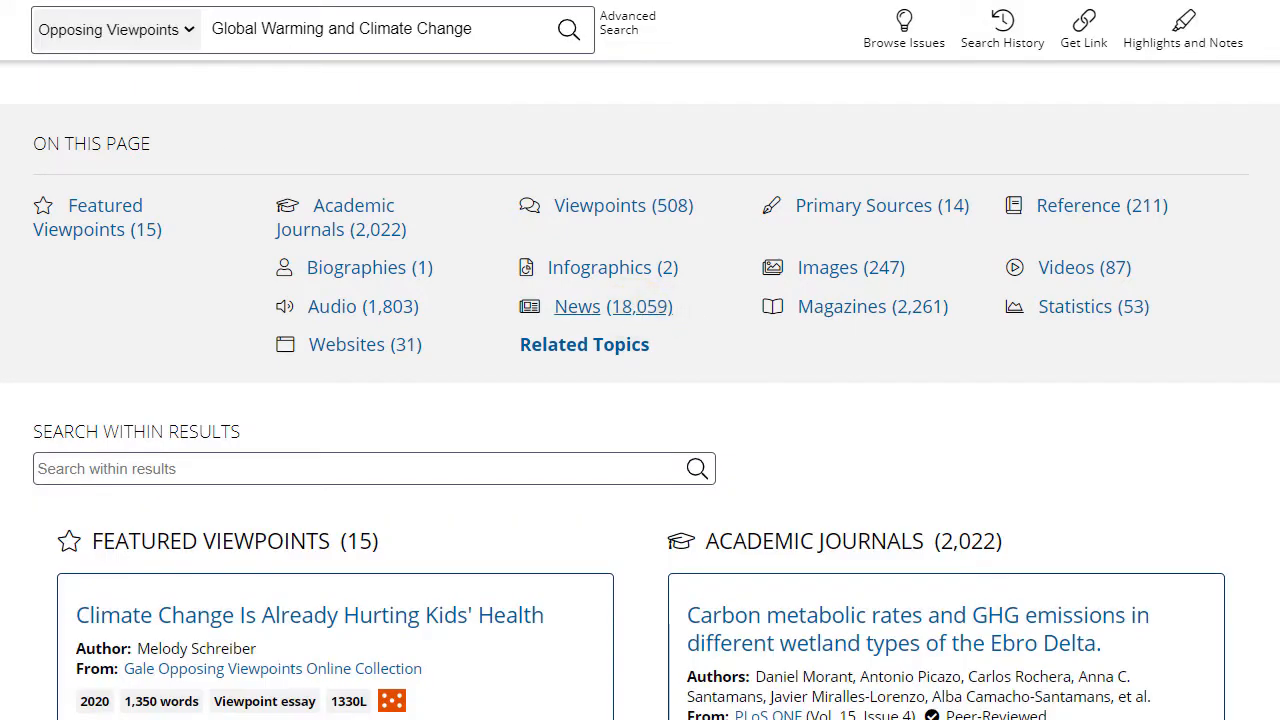
pyautogui.click(612, 306)
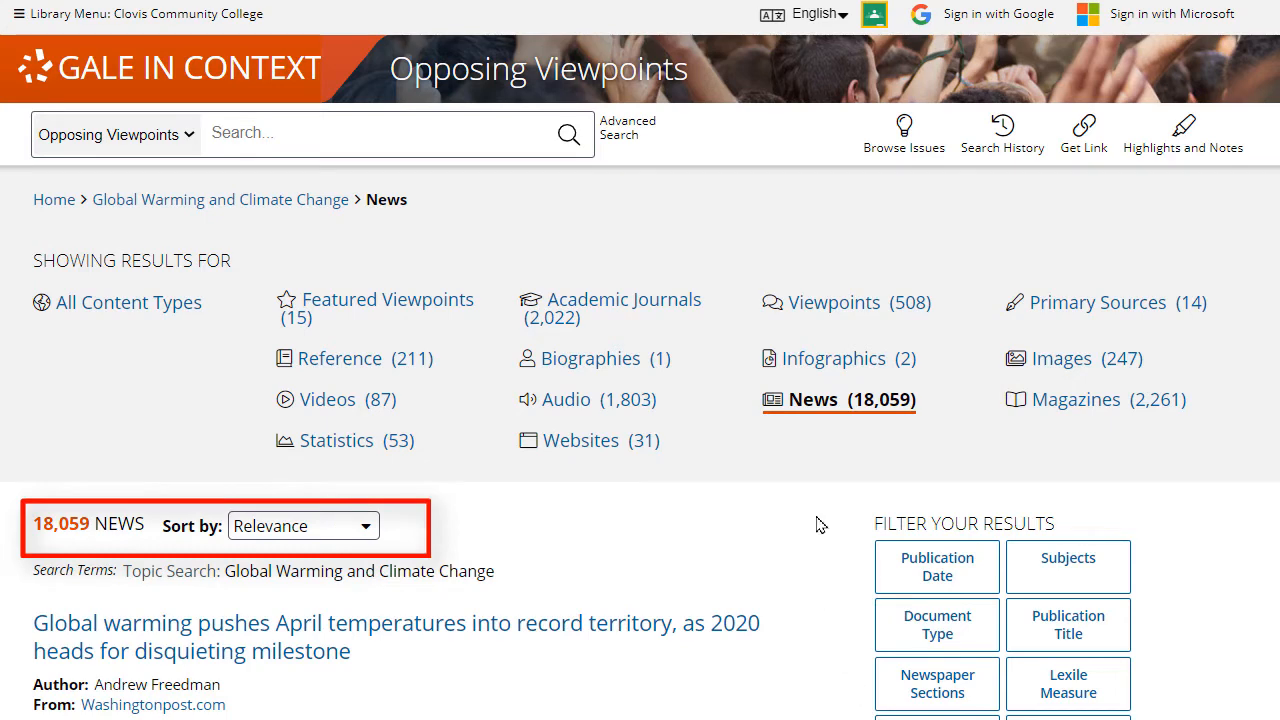
pyautogui.scroll(-3)
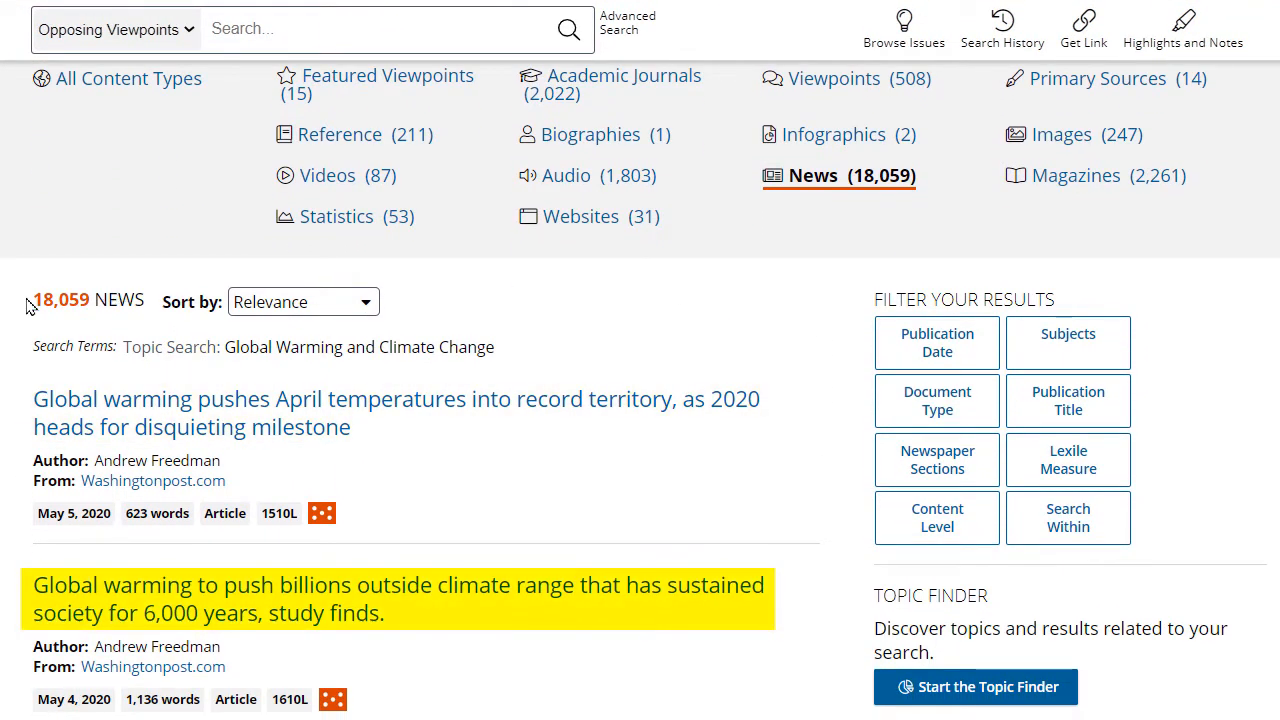
pyautogui.click(400, 598)
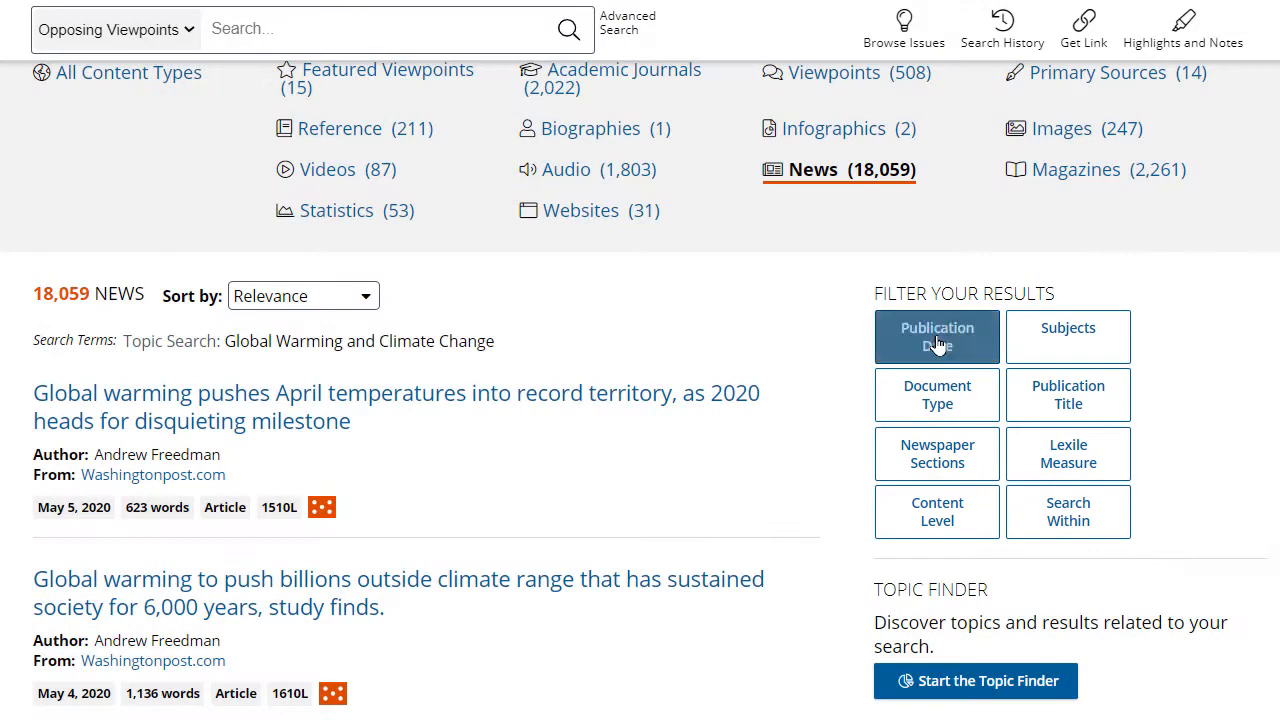
# - Look at the Publication Date filter options and close them without applying
pyautogui.click(936, 336)
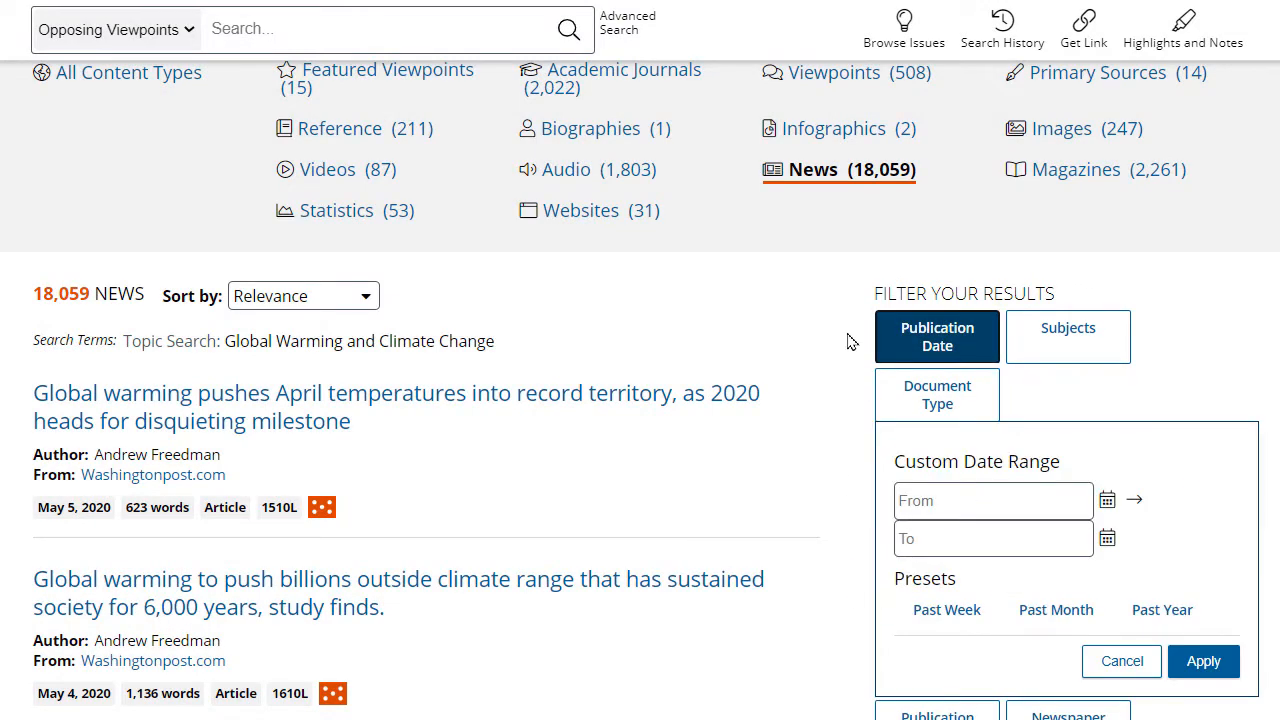
pyautogui.click(936, 394)
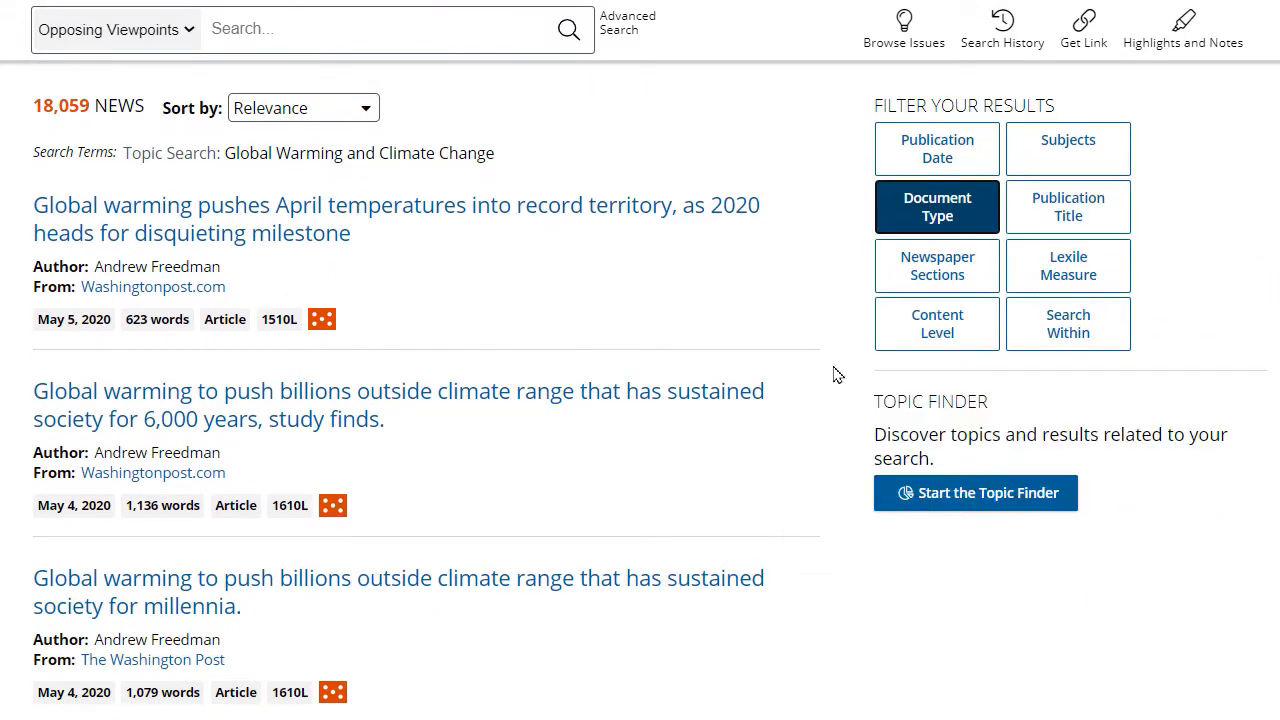
pyautogui.click(1068, 324)
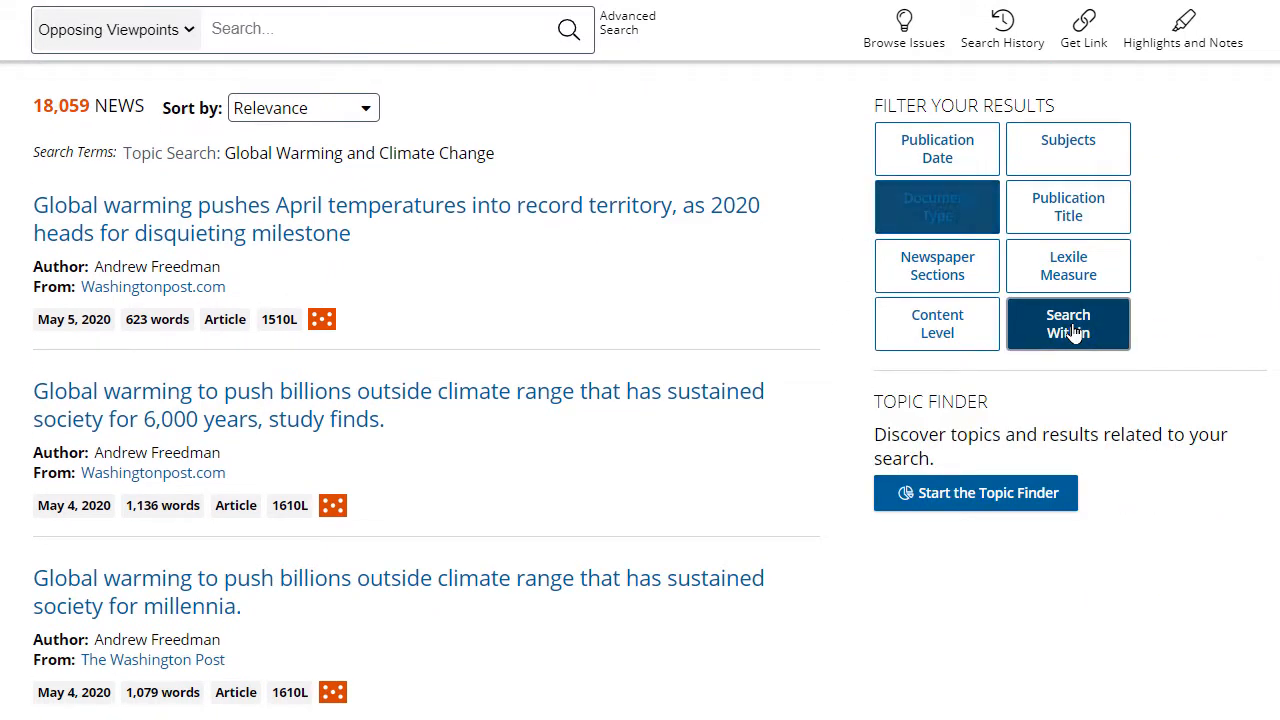
# - Search within the results for "fossil fuels", narrowing them to 2,641 articles
pyautogui.click(1068, 324)
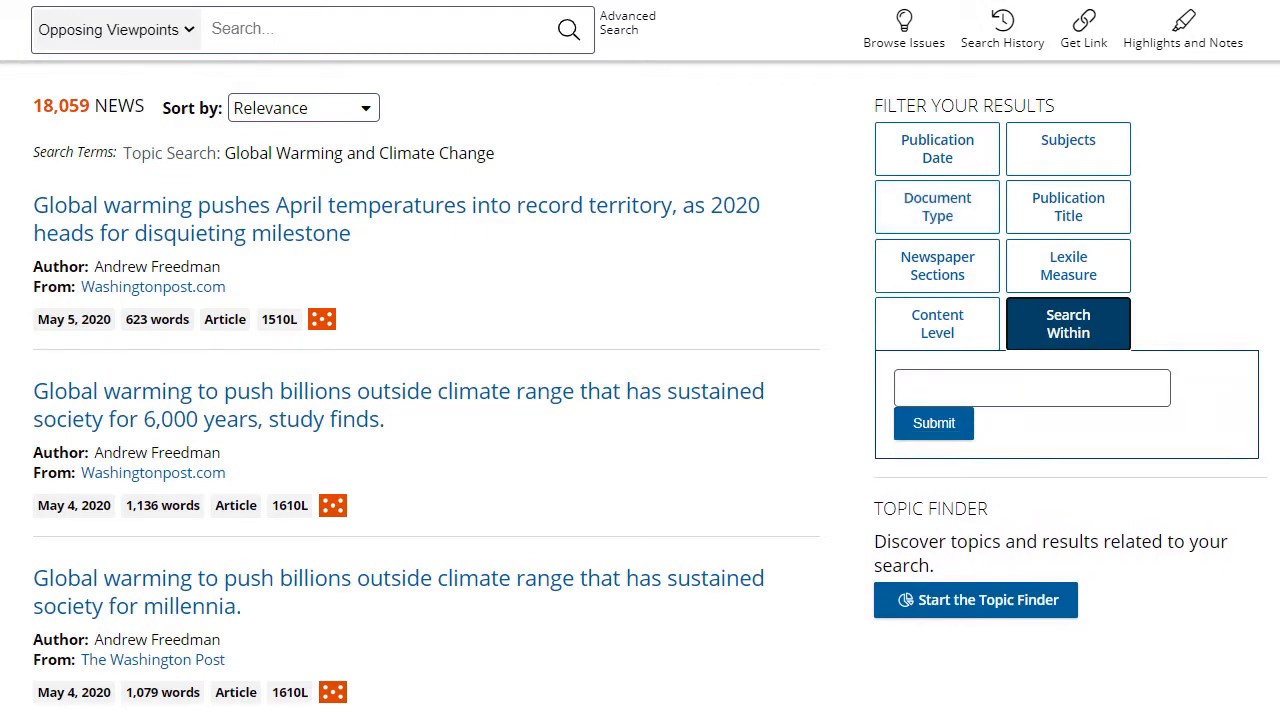
pyautogui.write('"fossil')
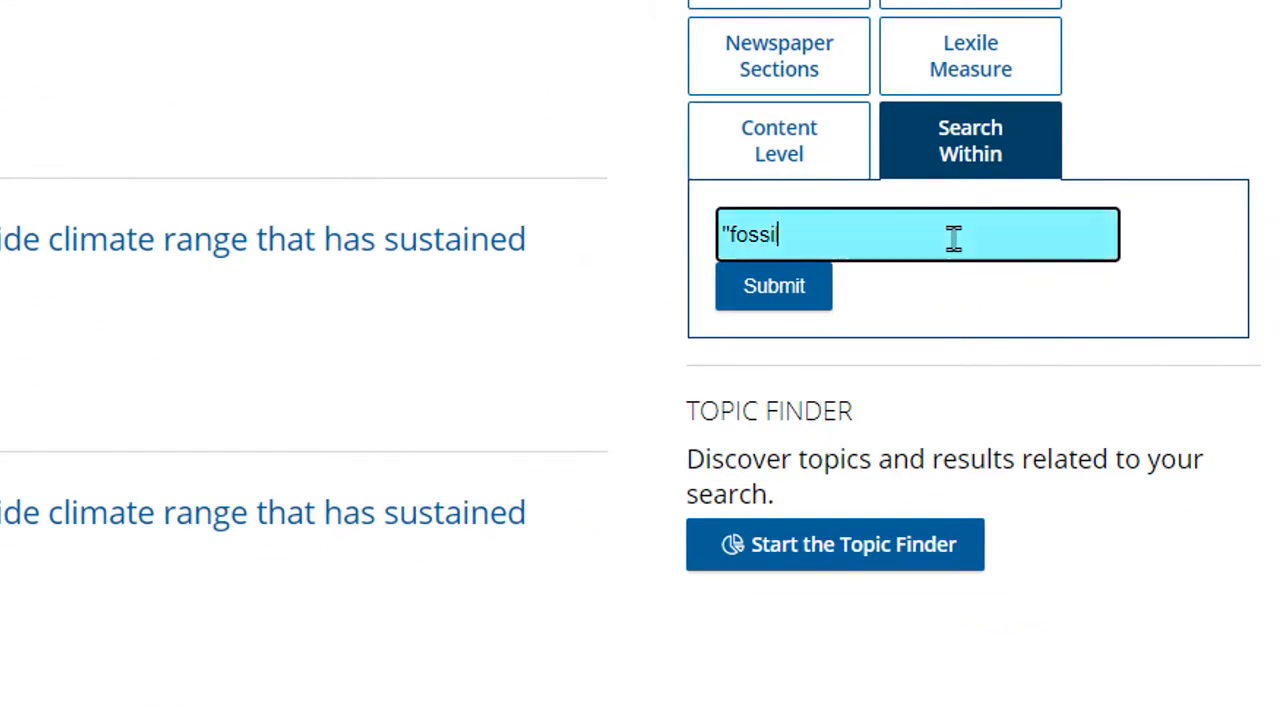
pyautogui.write('fuels"')
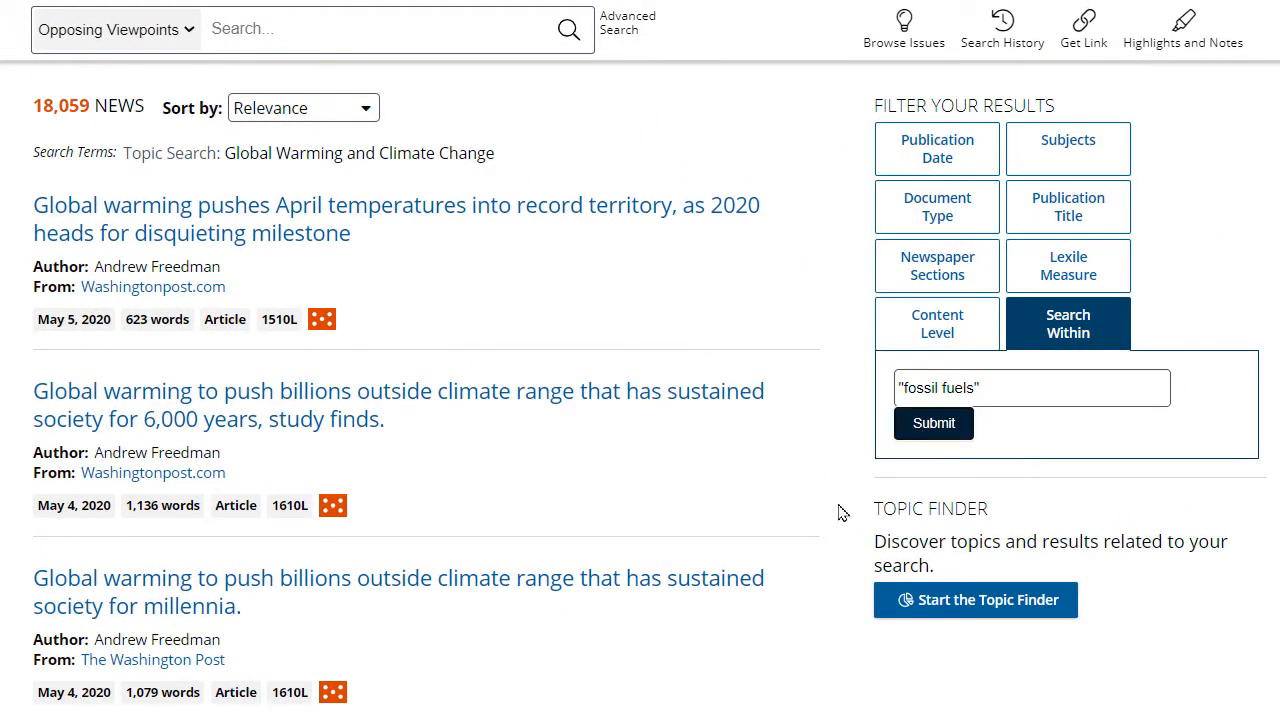
pyautogui.click(932, 422)
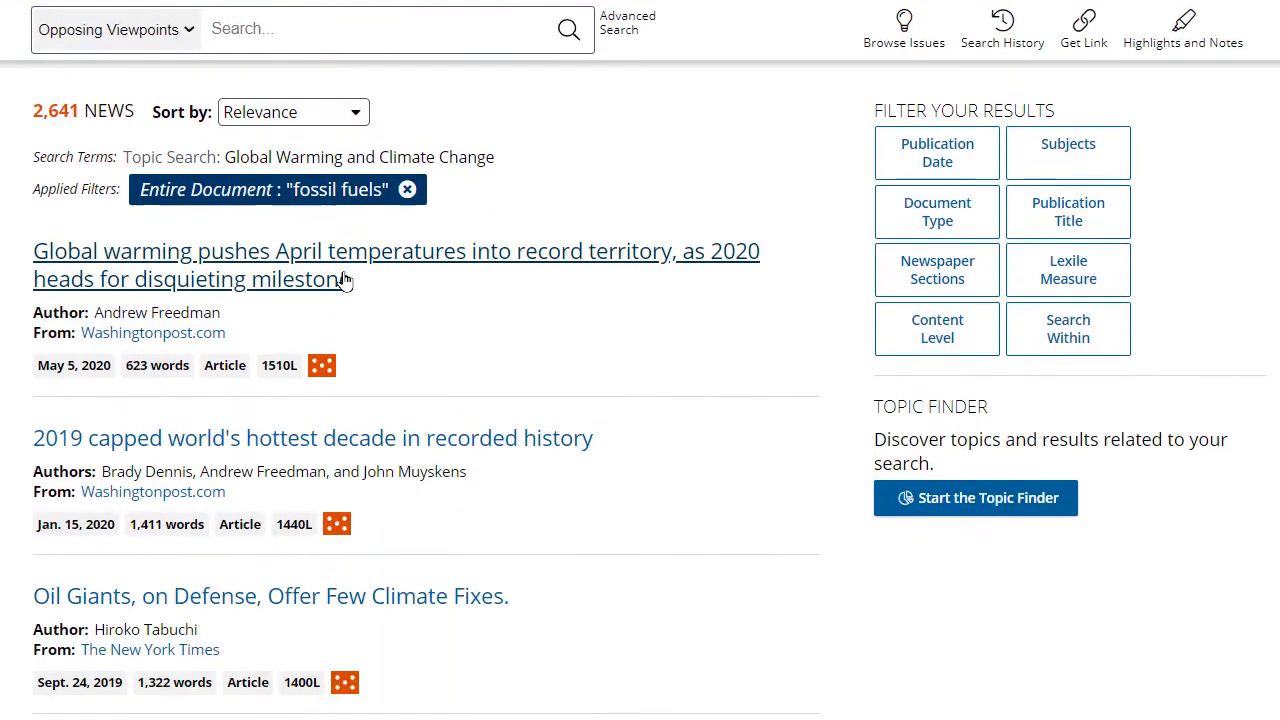
# - Open the Washington Post record April temperatures article and view then dismiss the related articles for coal
pyautogui.click(396, 250)
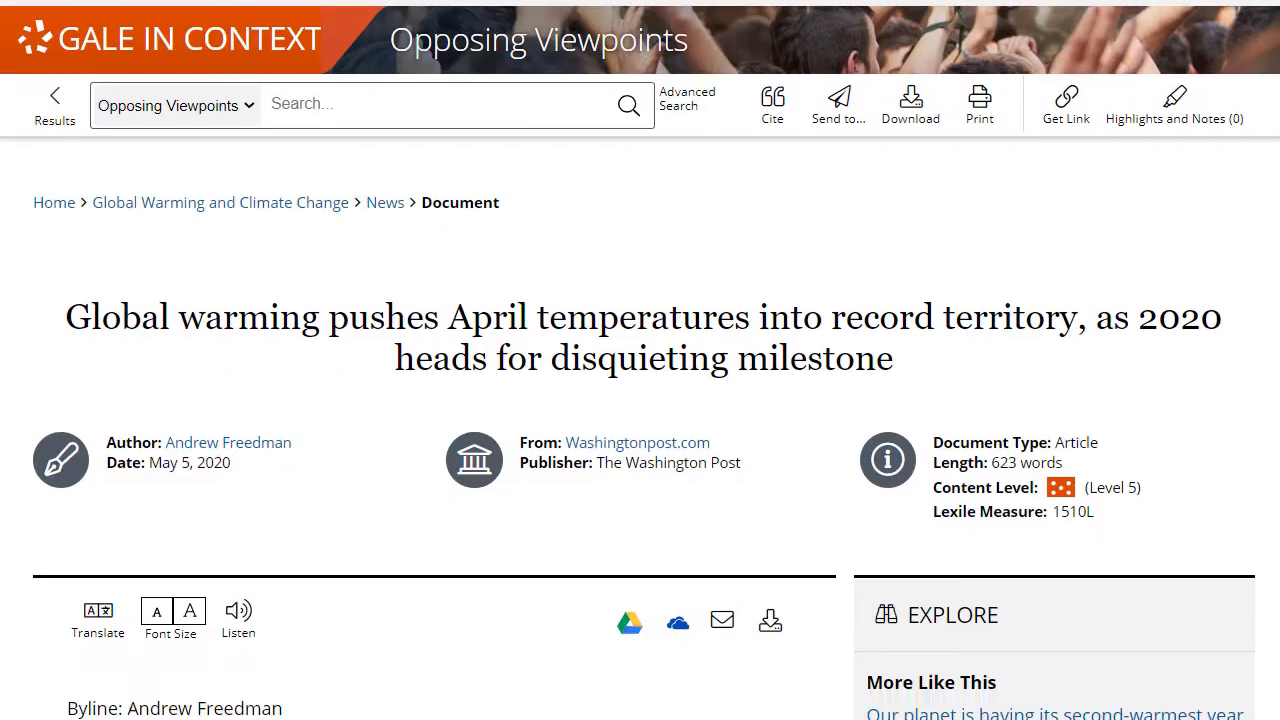
pyautogui.scroll(-3)
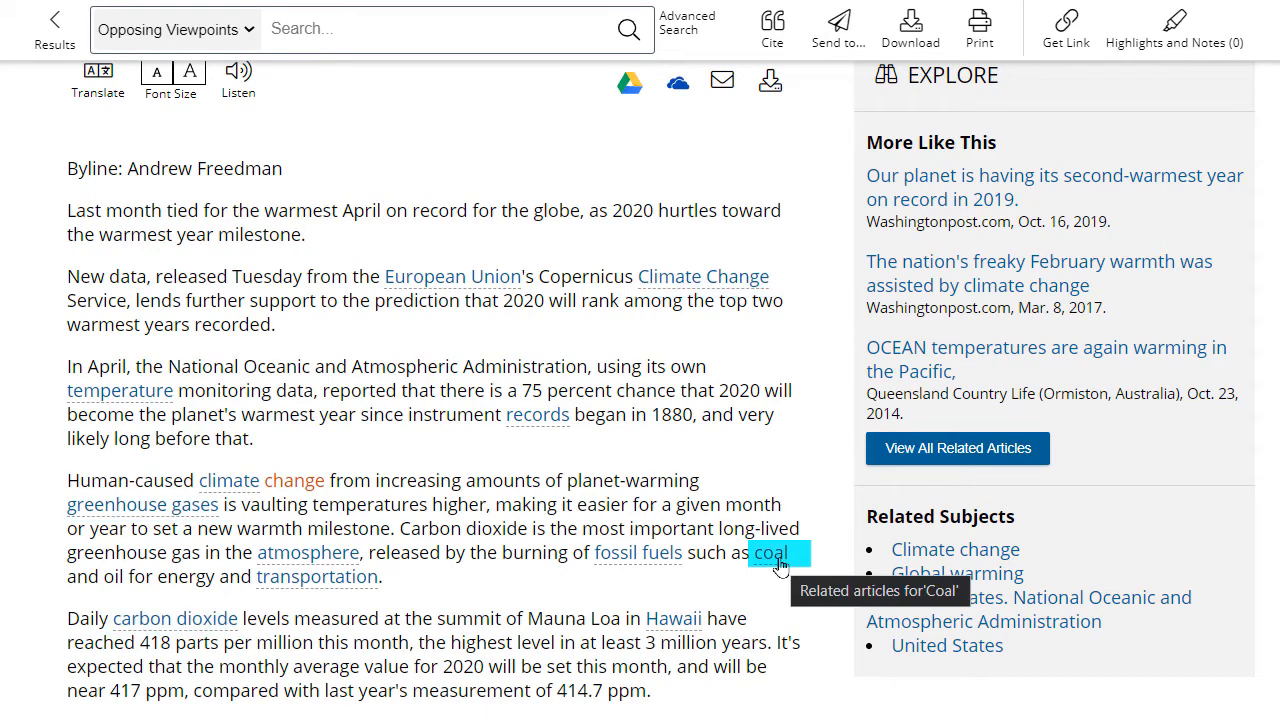
pyautogui.click(770, 552)
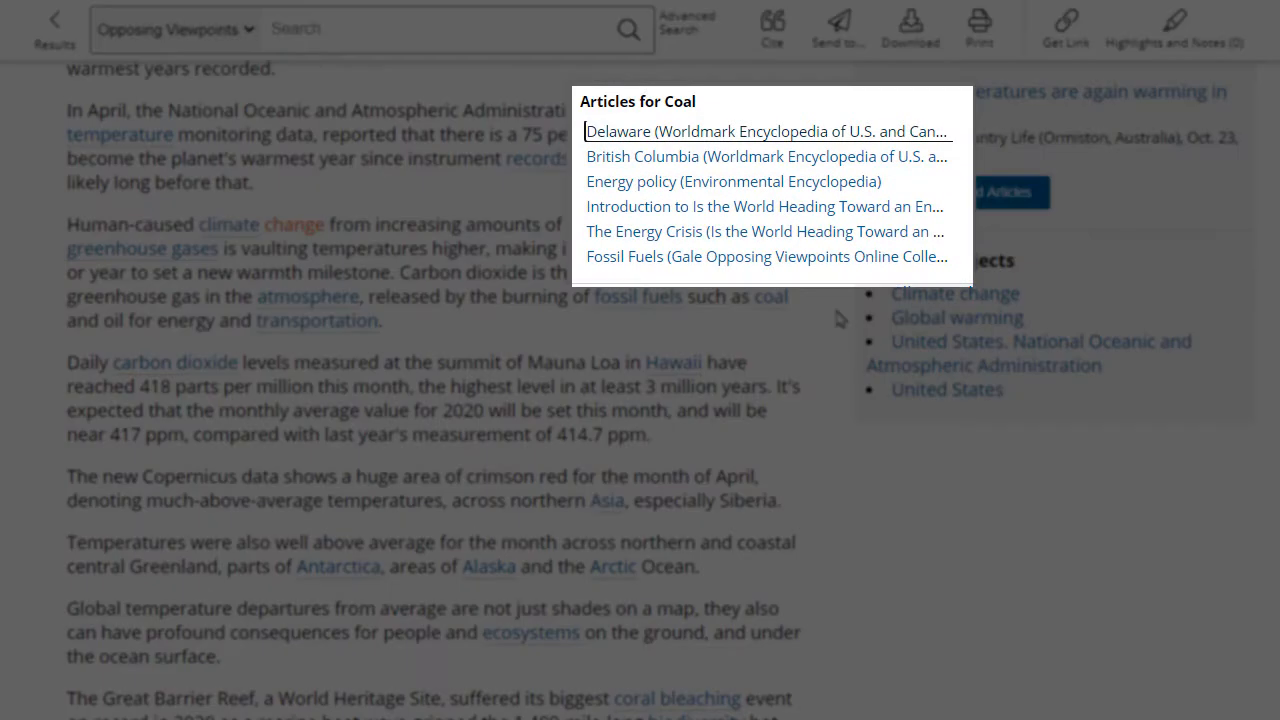
pyautogui.moveTo(848, 482)
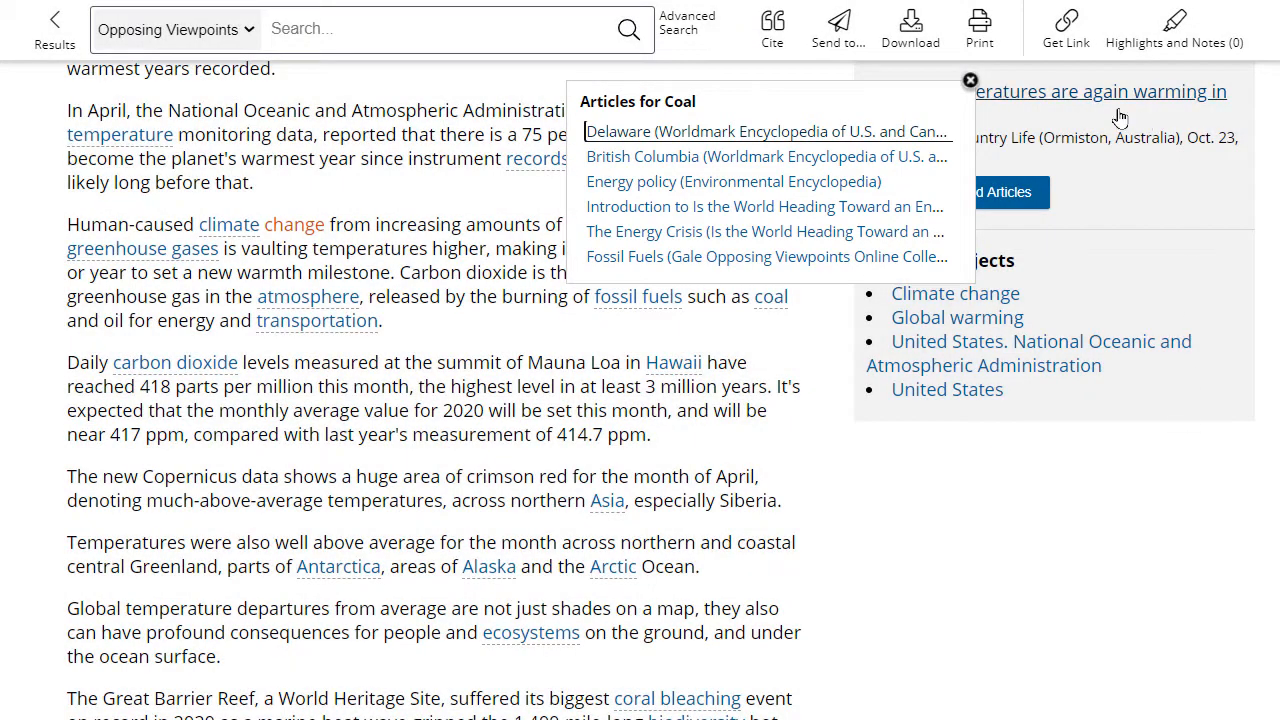
pyautogui.click(968, 80)
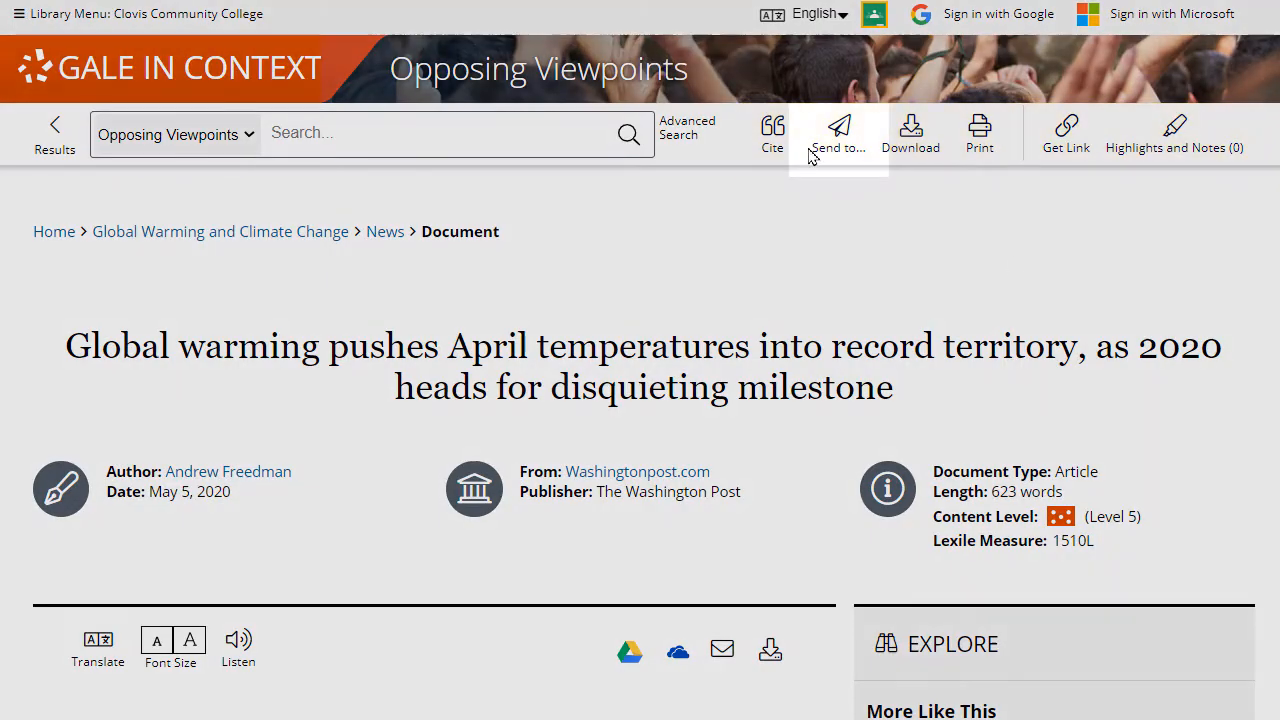
# - Check the article's Send to options and close them without sending
pyautogui.click(838, 132)
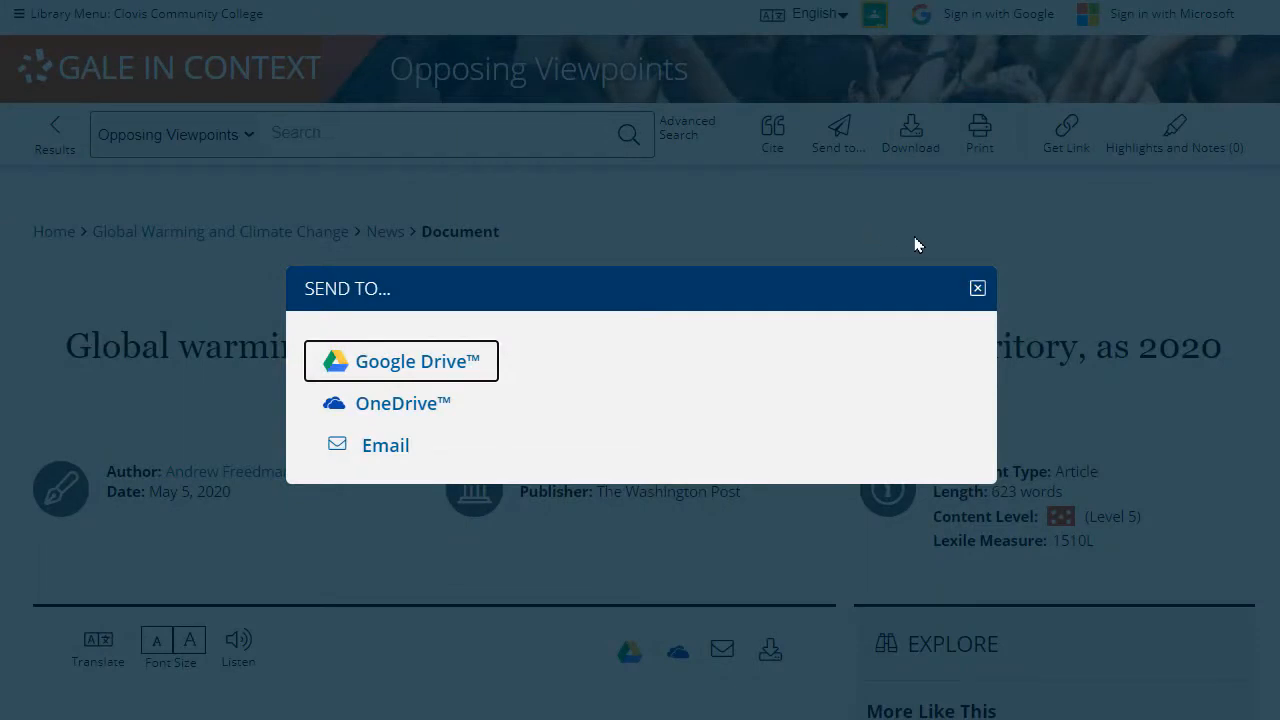
pyautogui.click(976, 288)
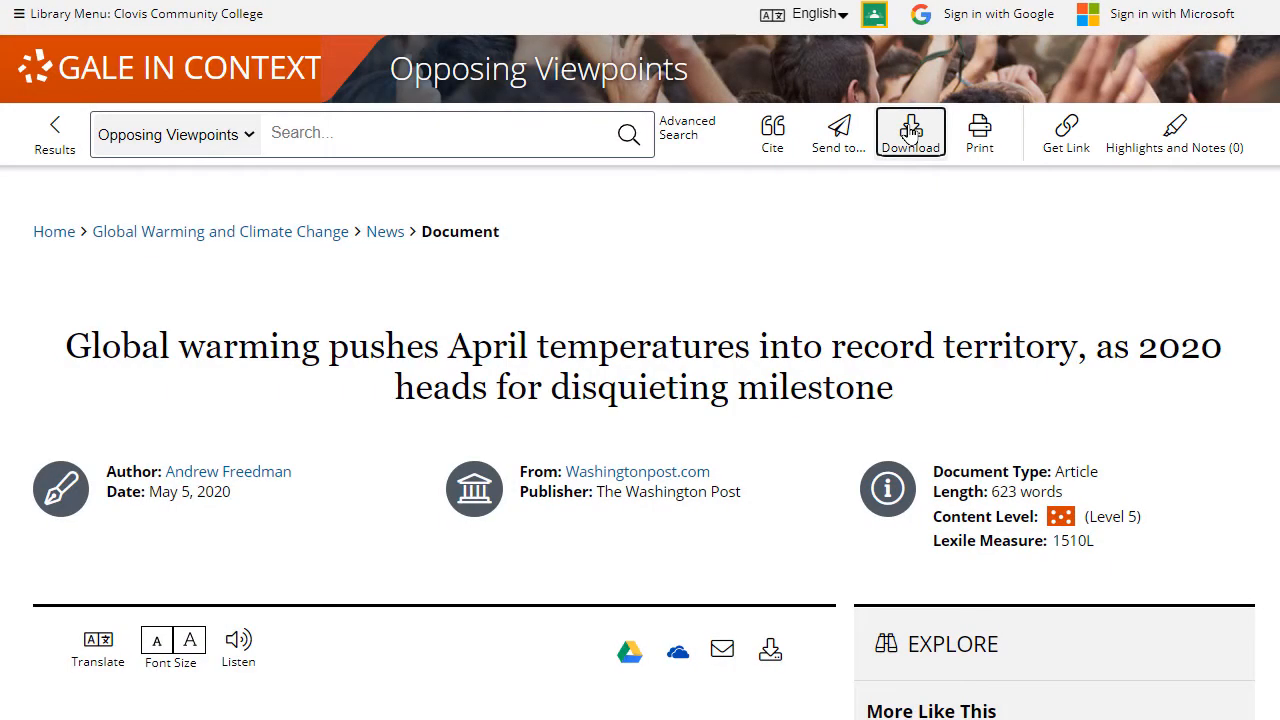
pyautogui.click(1064, 132)
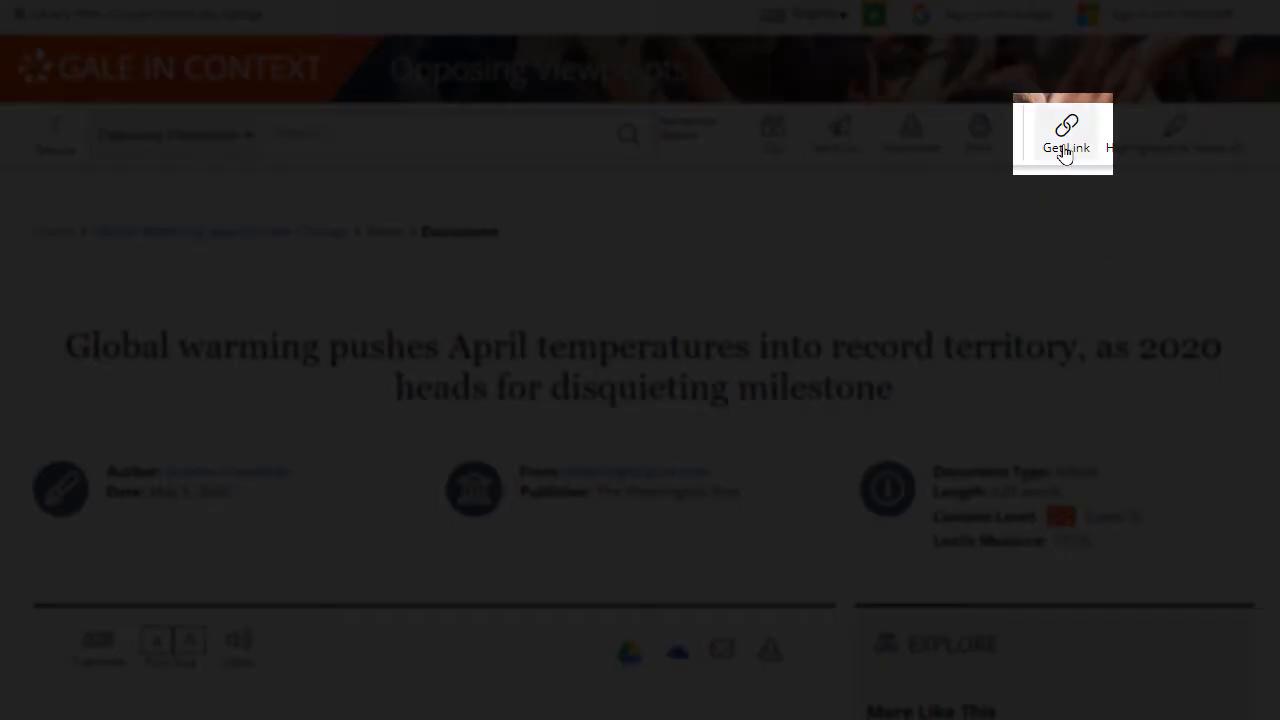
pyautogui.click(1064, 132)
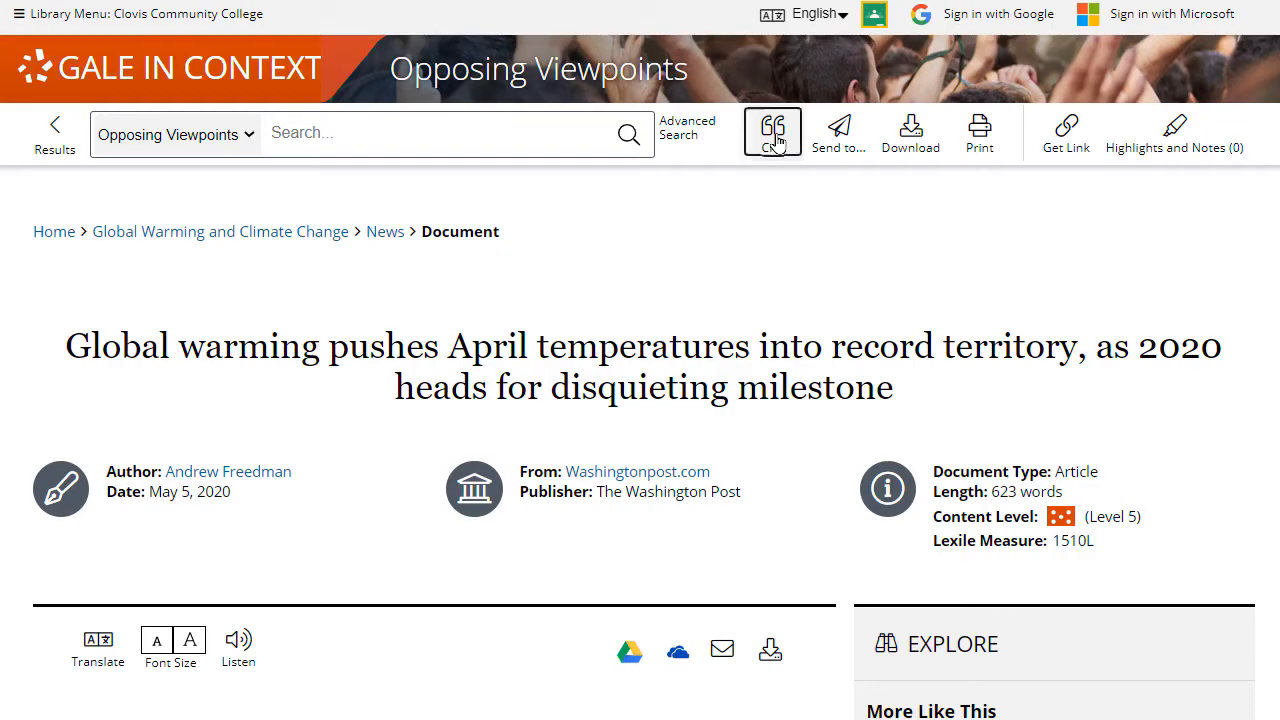
# - Bring up Citation Tools and show the APA 6th Edition citation
pyautogui.click(772, 132)
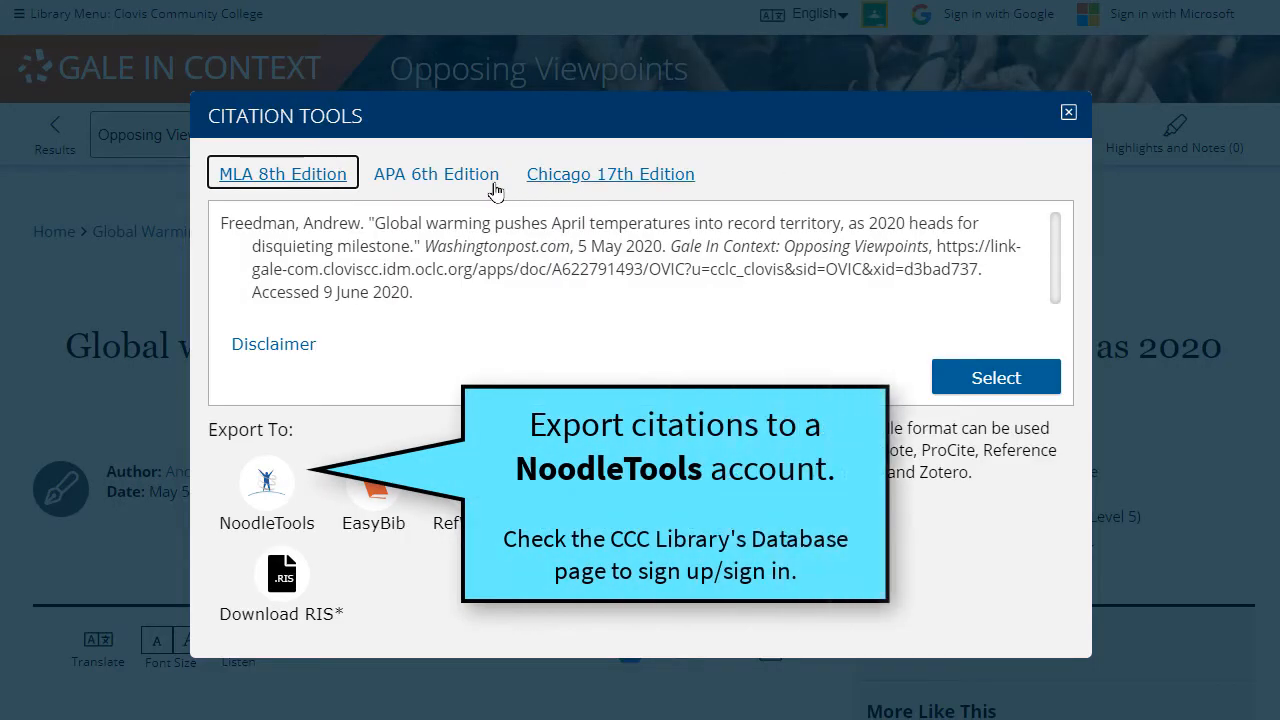
pyautogui.click(436, 172)
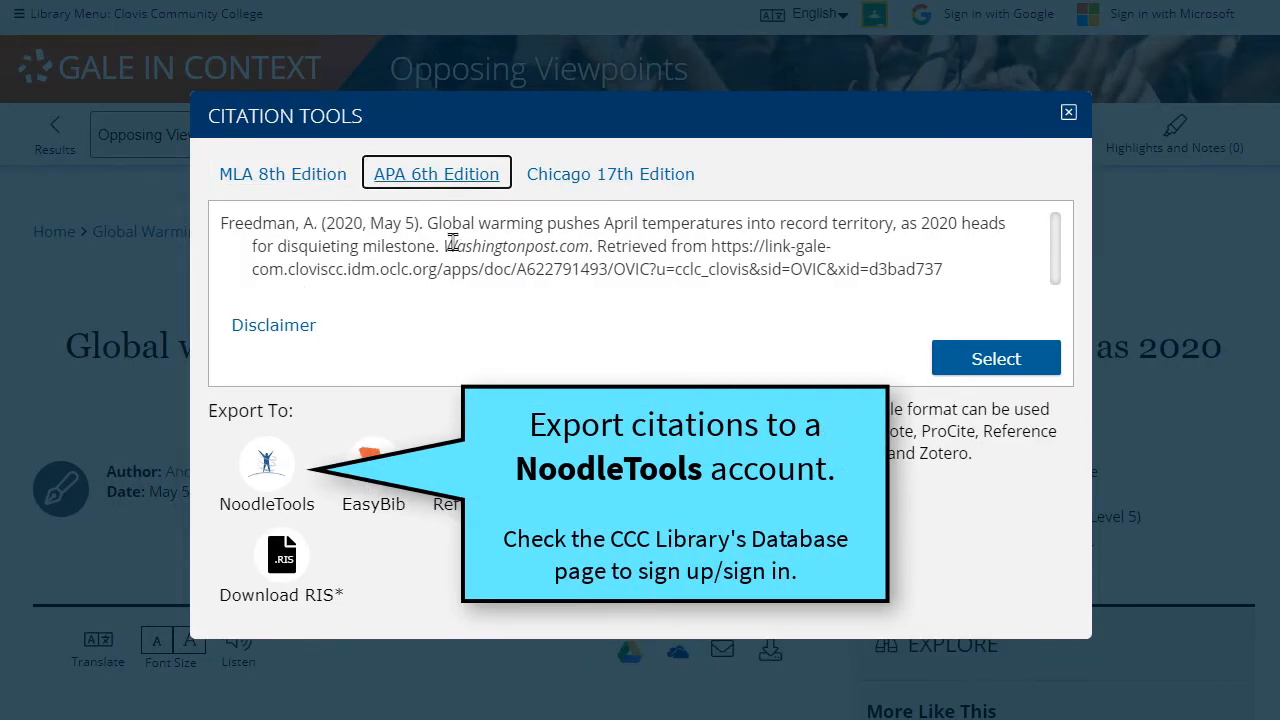